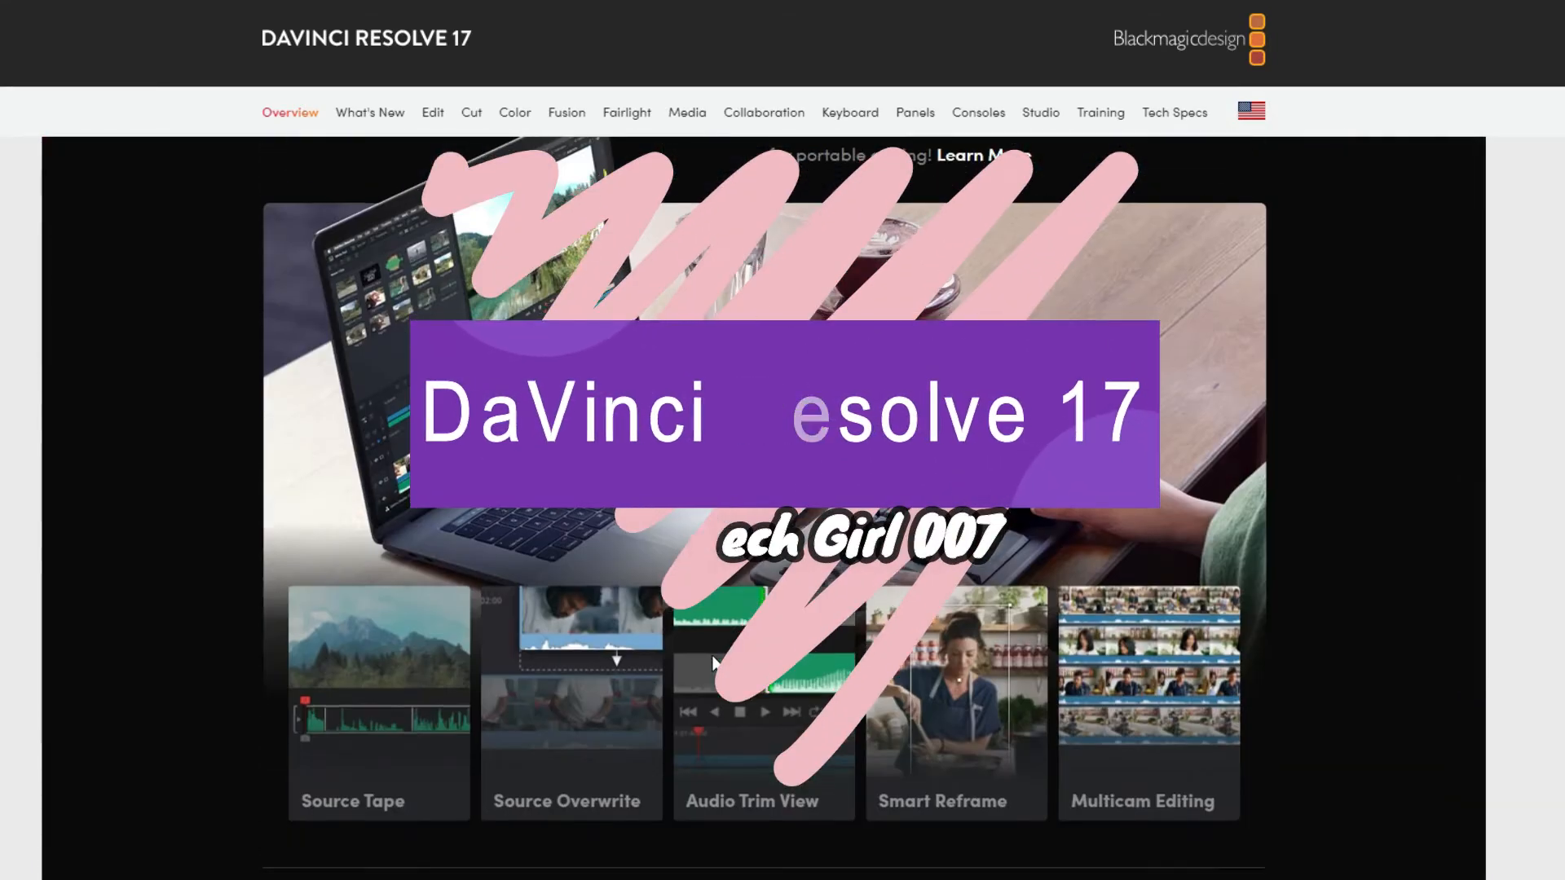
Step: Search Google for 'install davinci resolve' and open the 'DaVinci Resolve 17 | Blackmagic Design' result
scroll("down", 3)
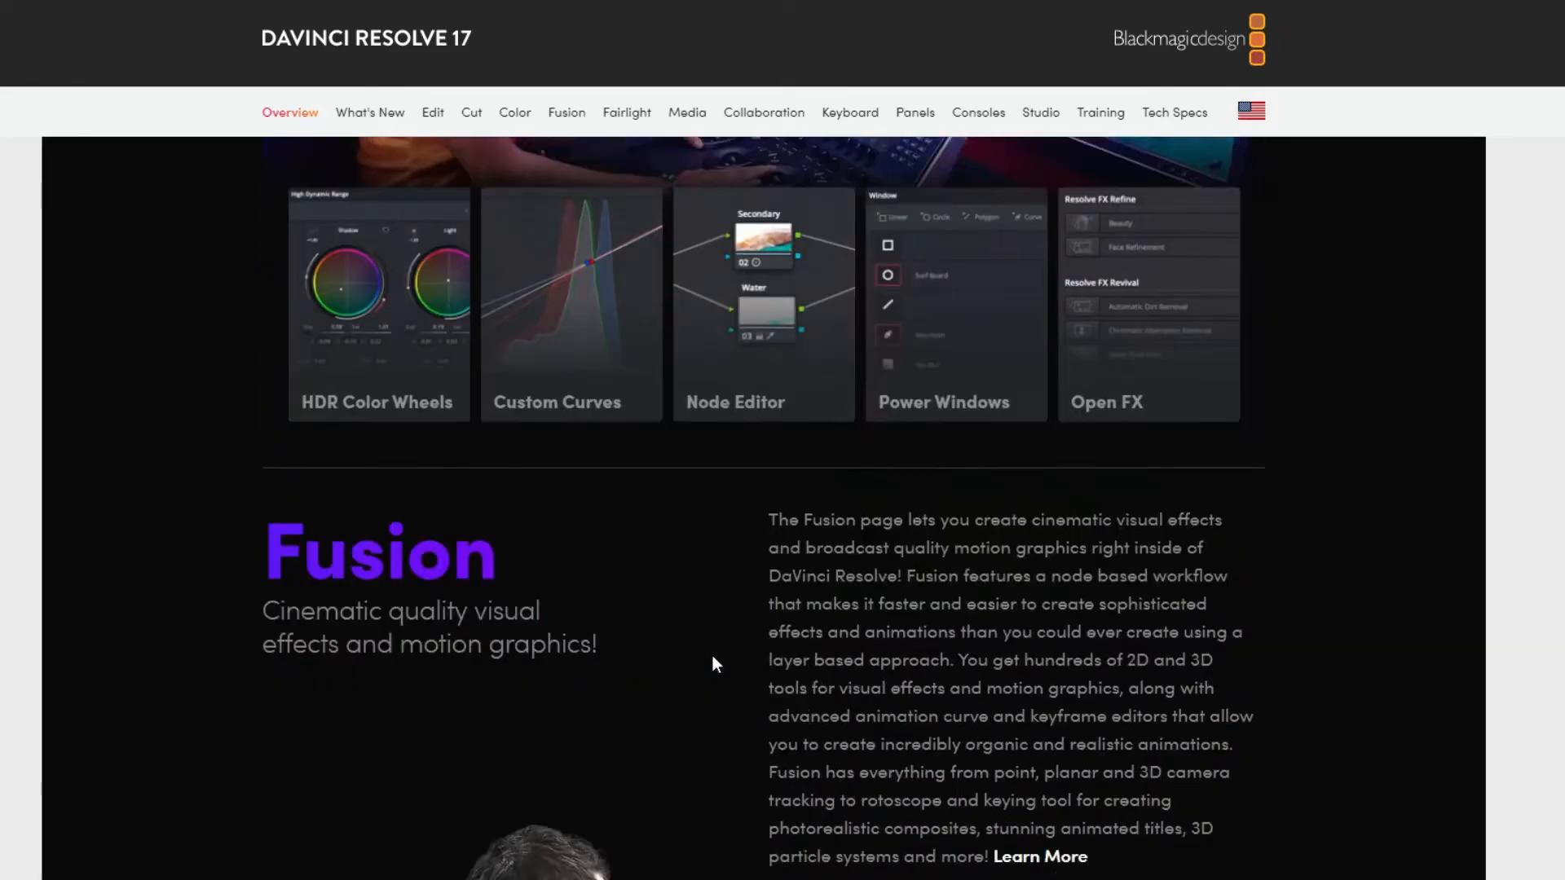
scroll("down", 3)
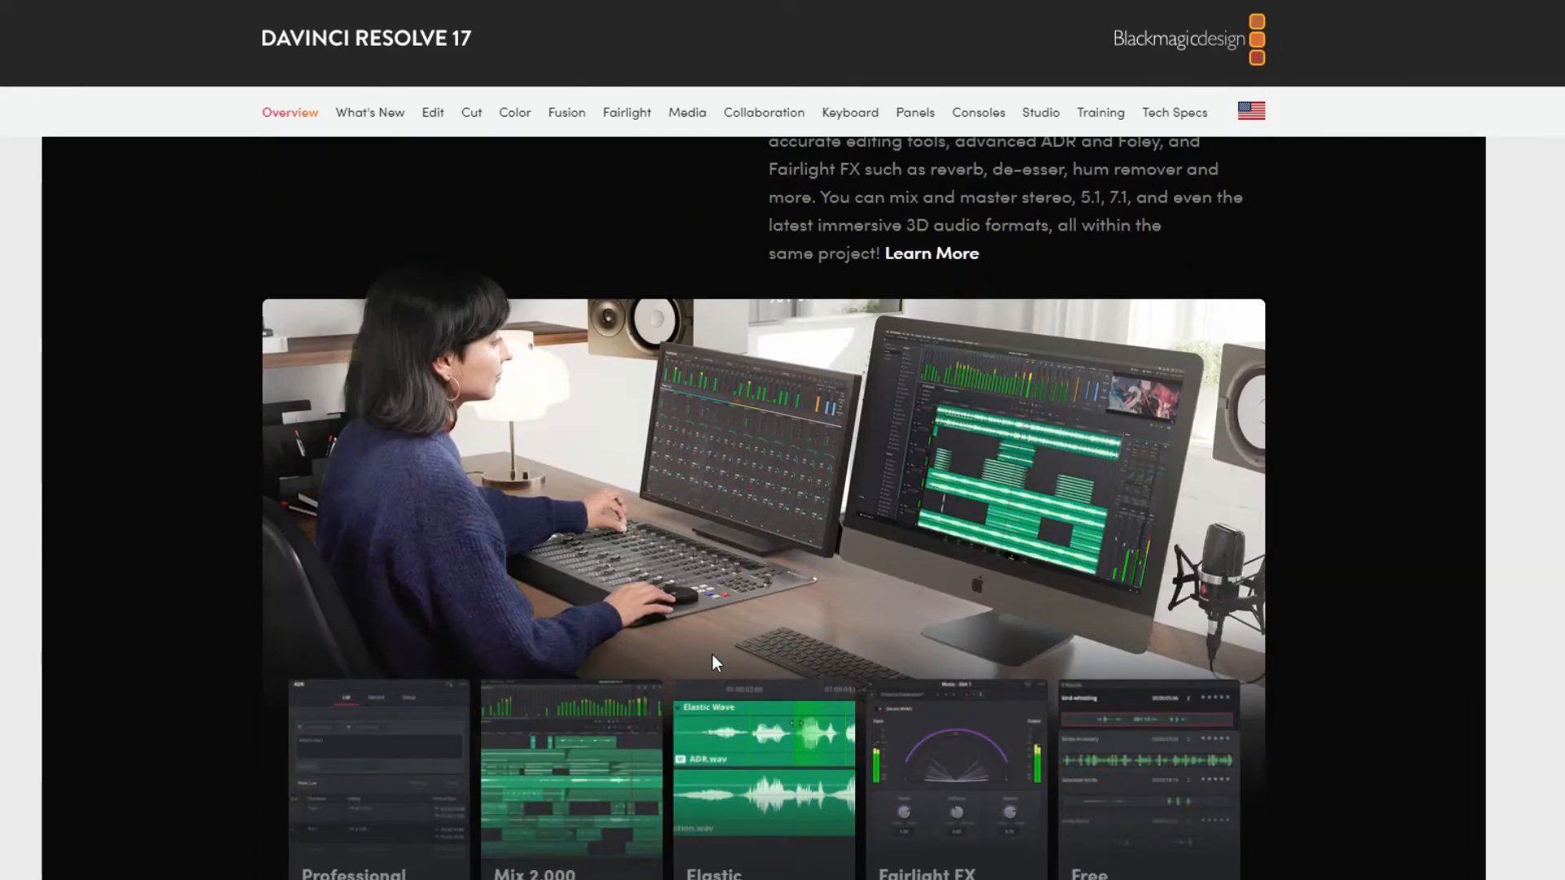
scroll("down", 3)
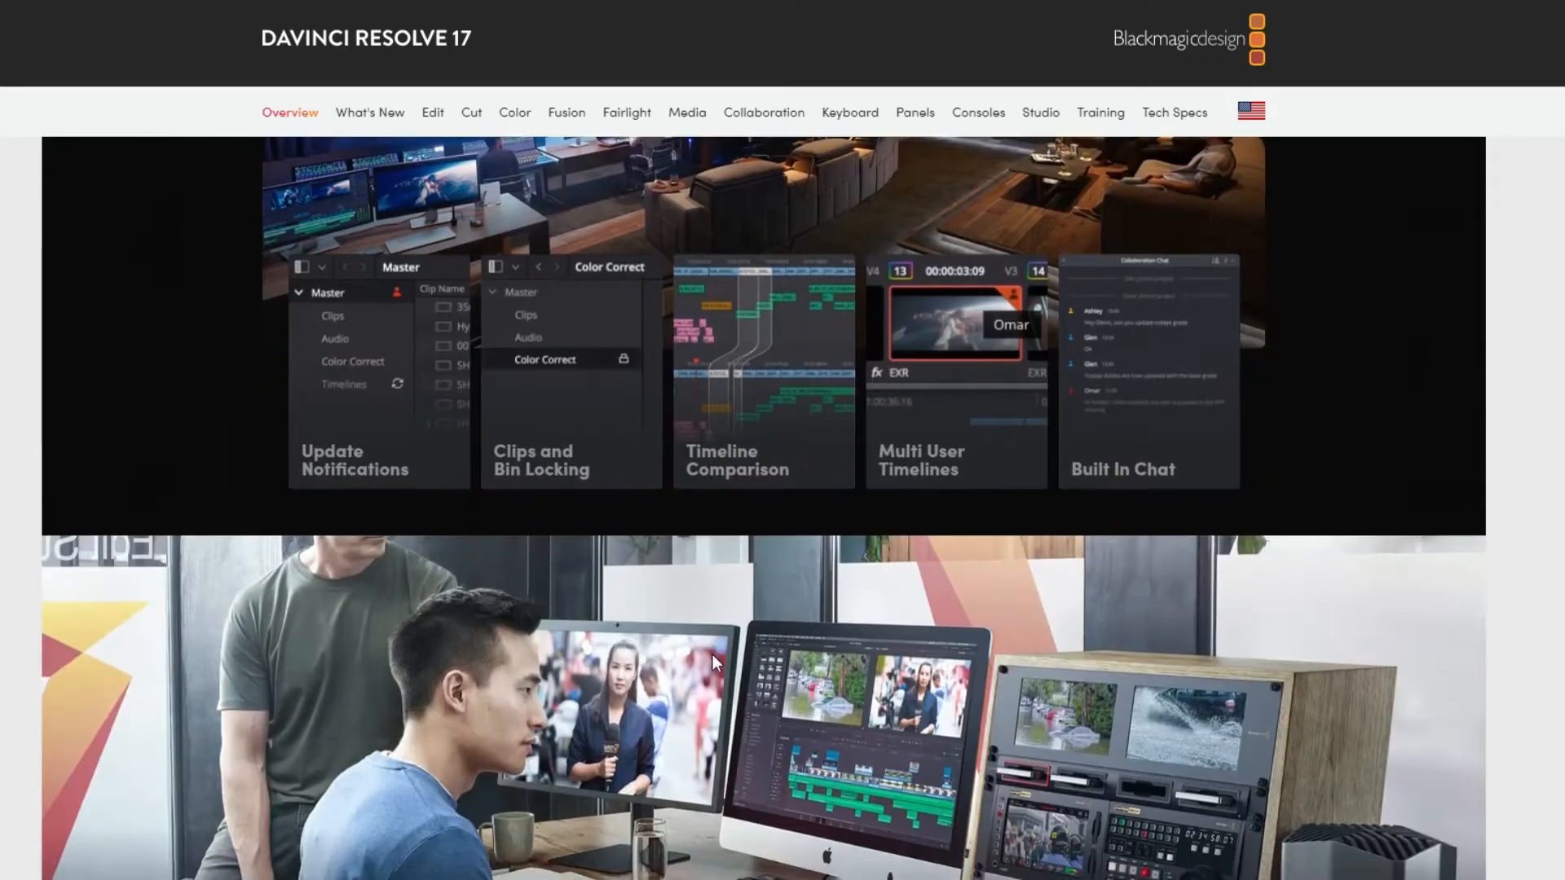
scroll("down", 3)
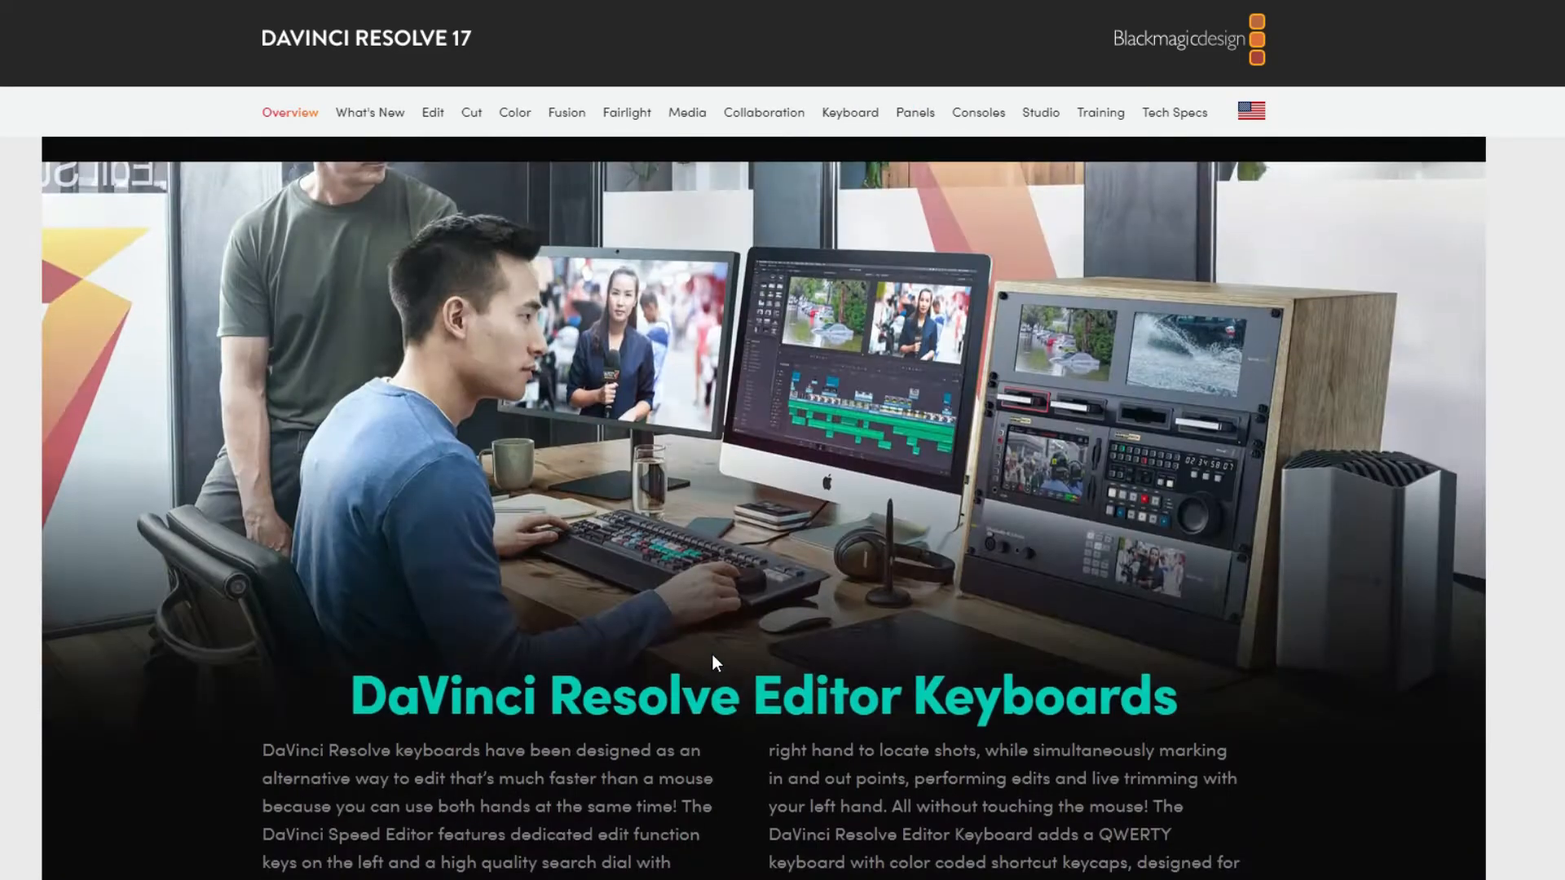
scroll("down", 3)
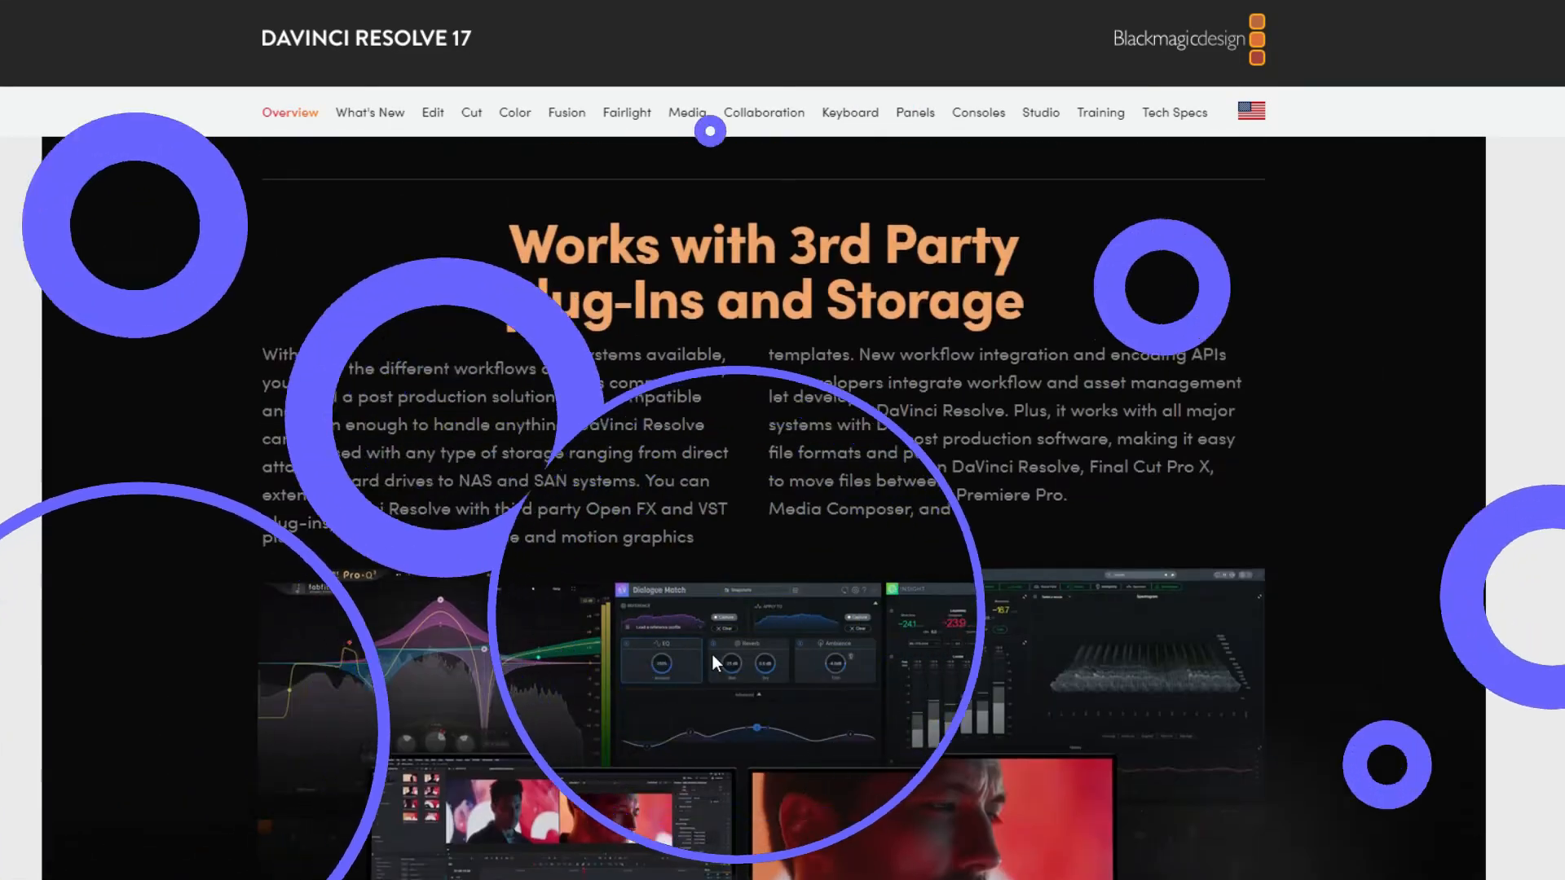
scroll("down", 3)
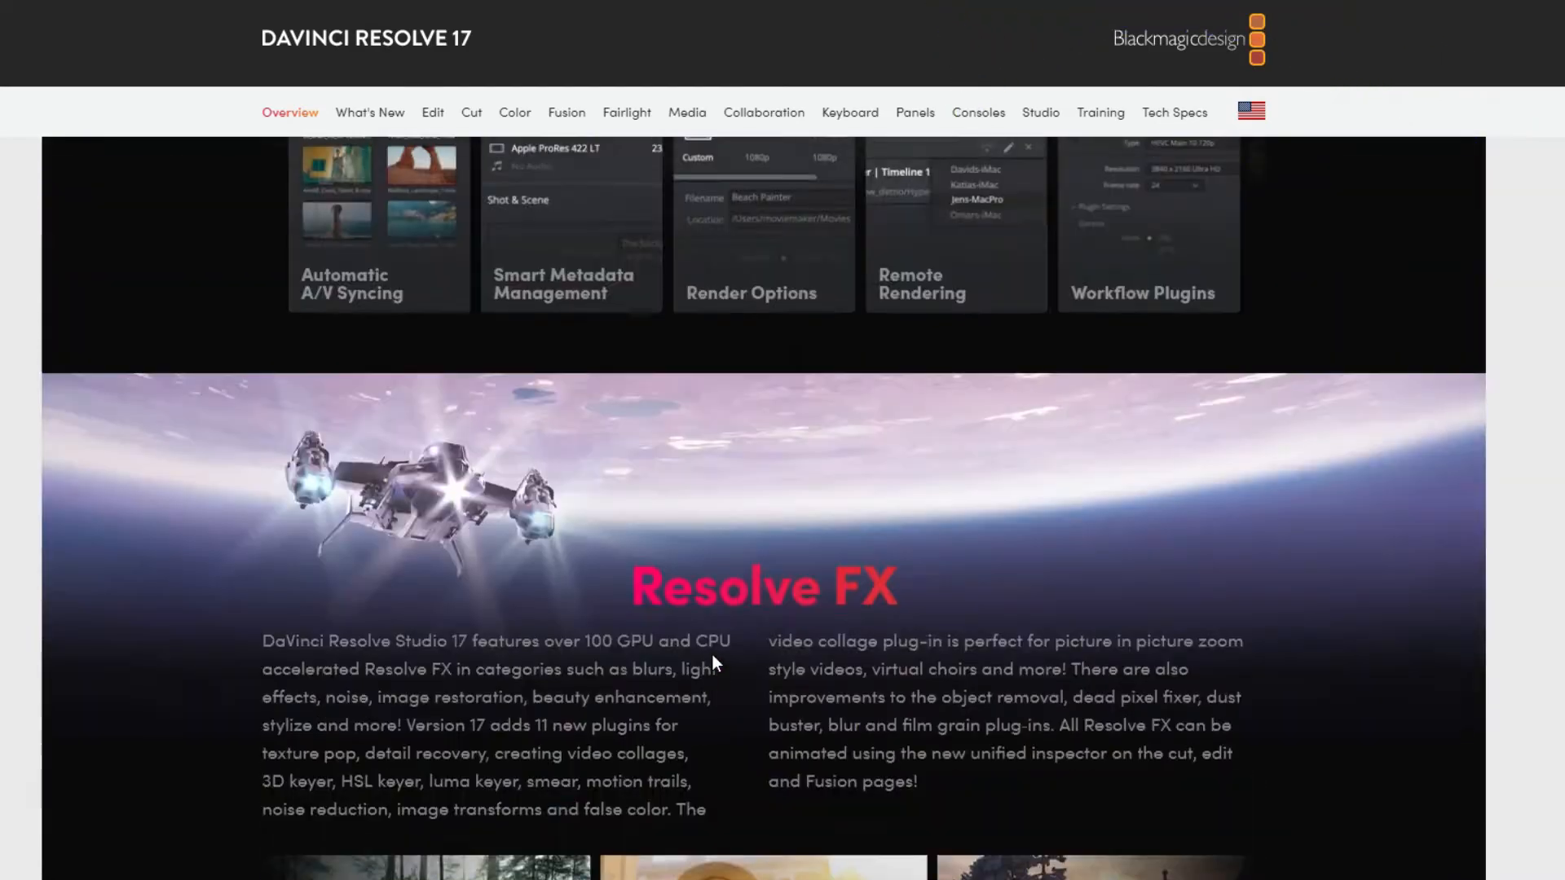
scroll("down", 3)
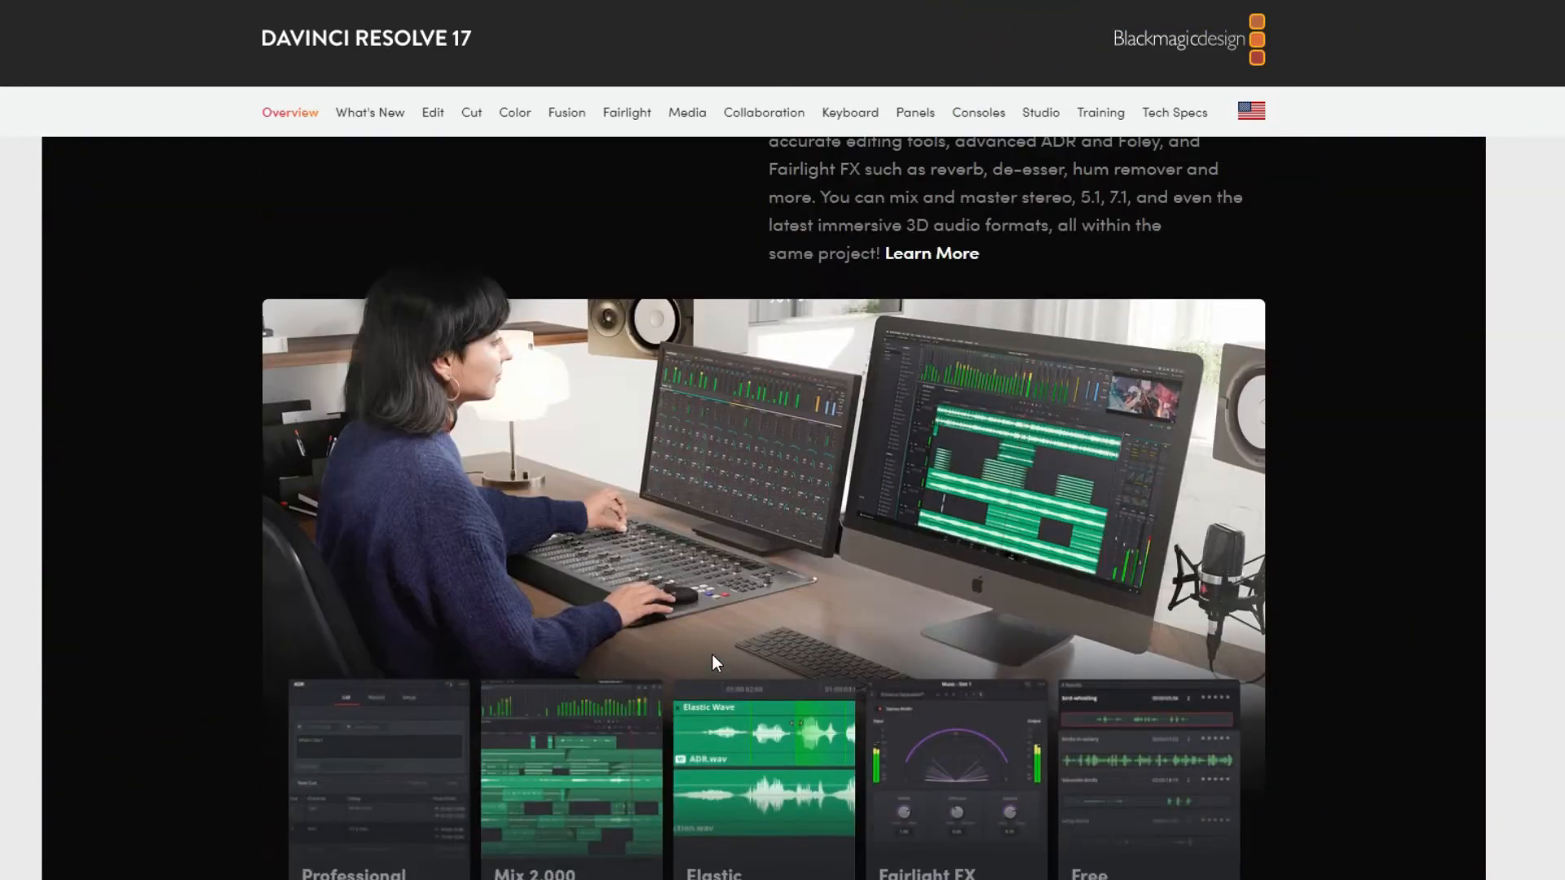
scroll("down", 3)
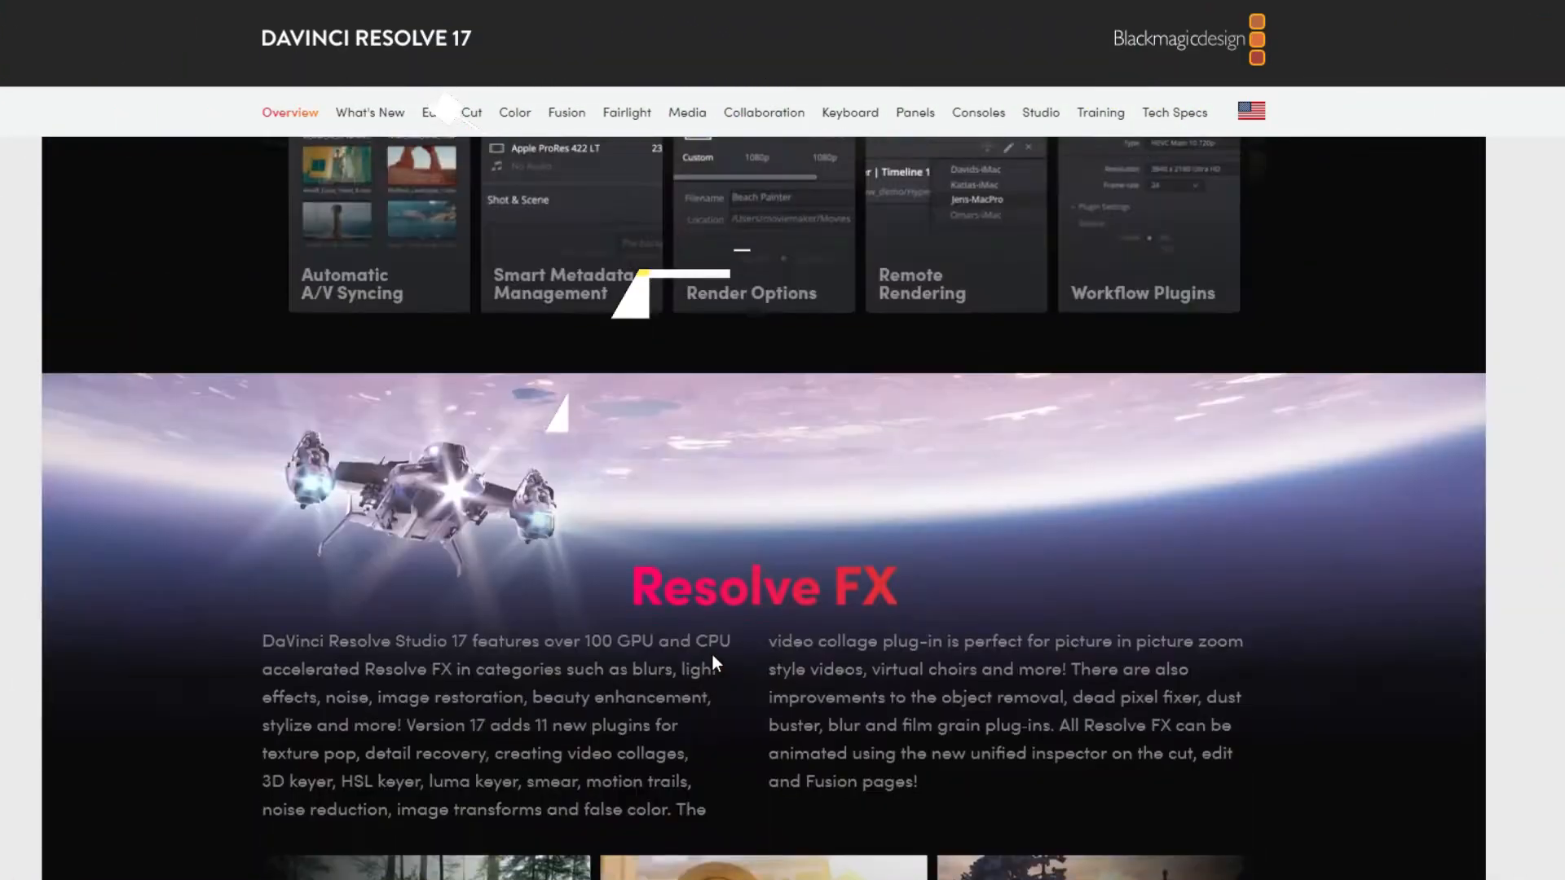
scroll("down", 3)
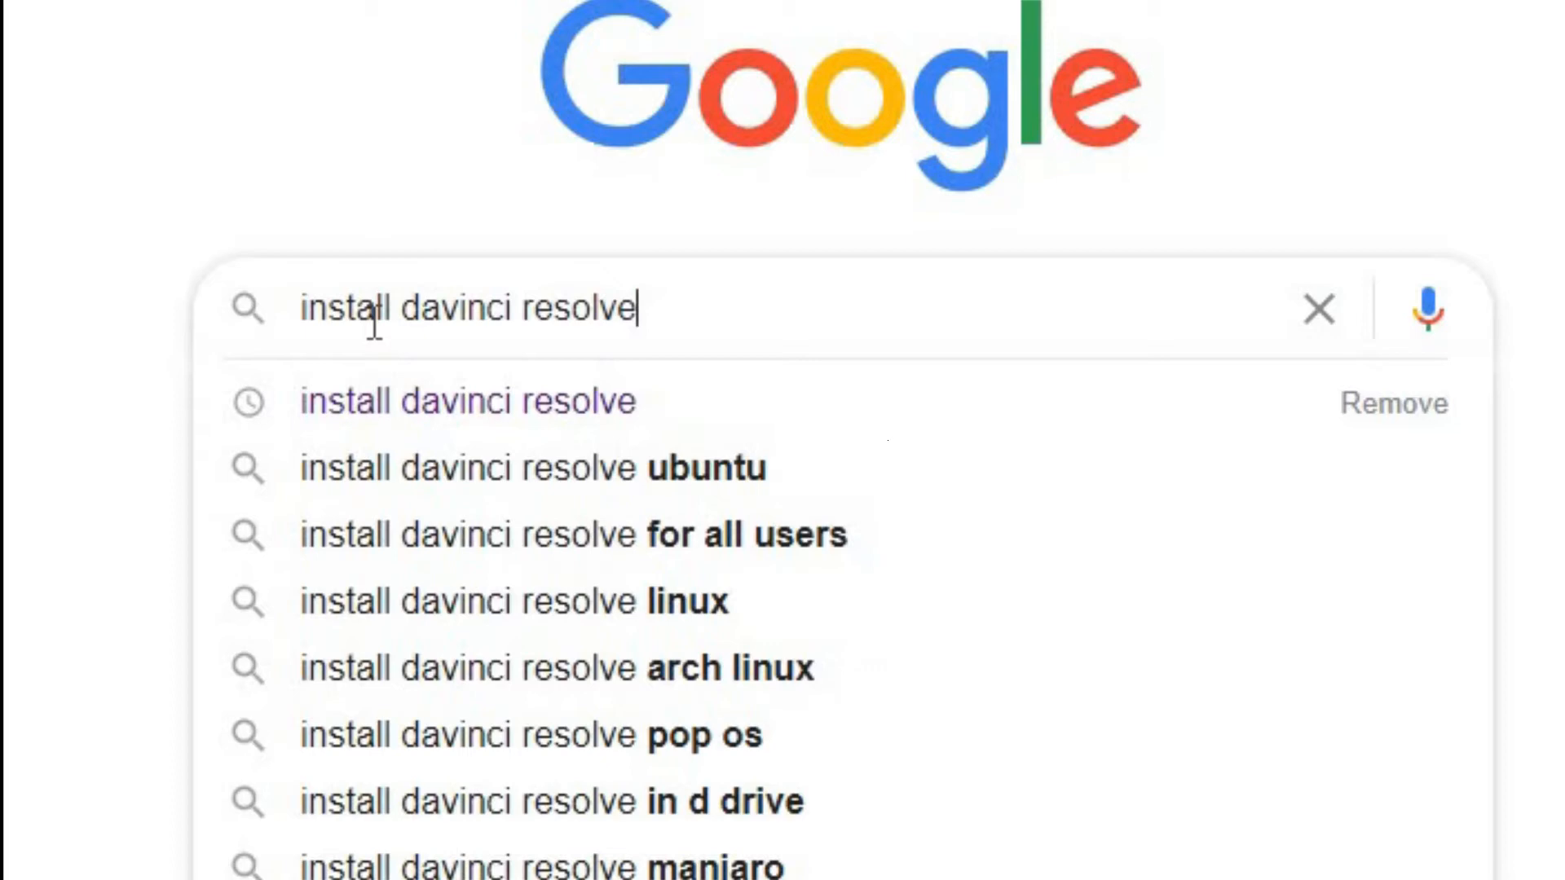
key("Enter")
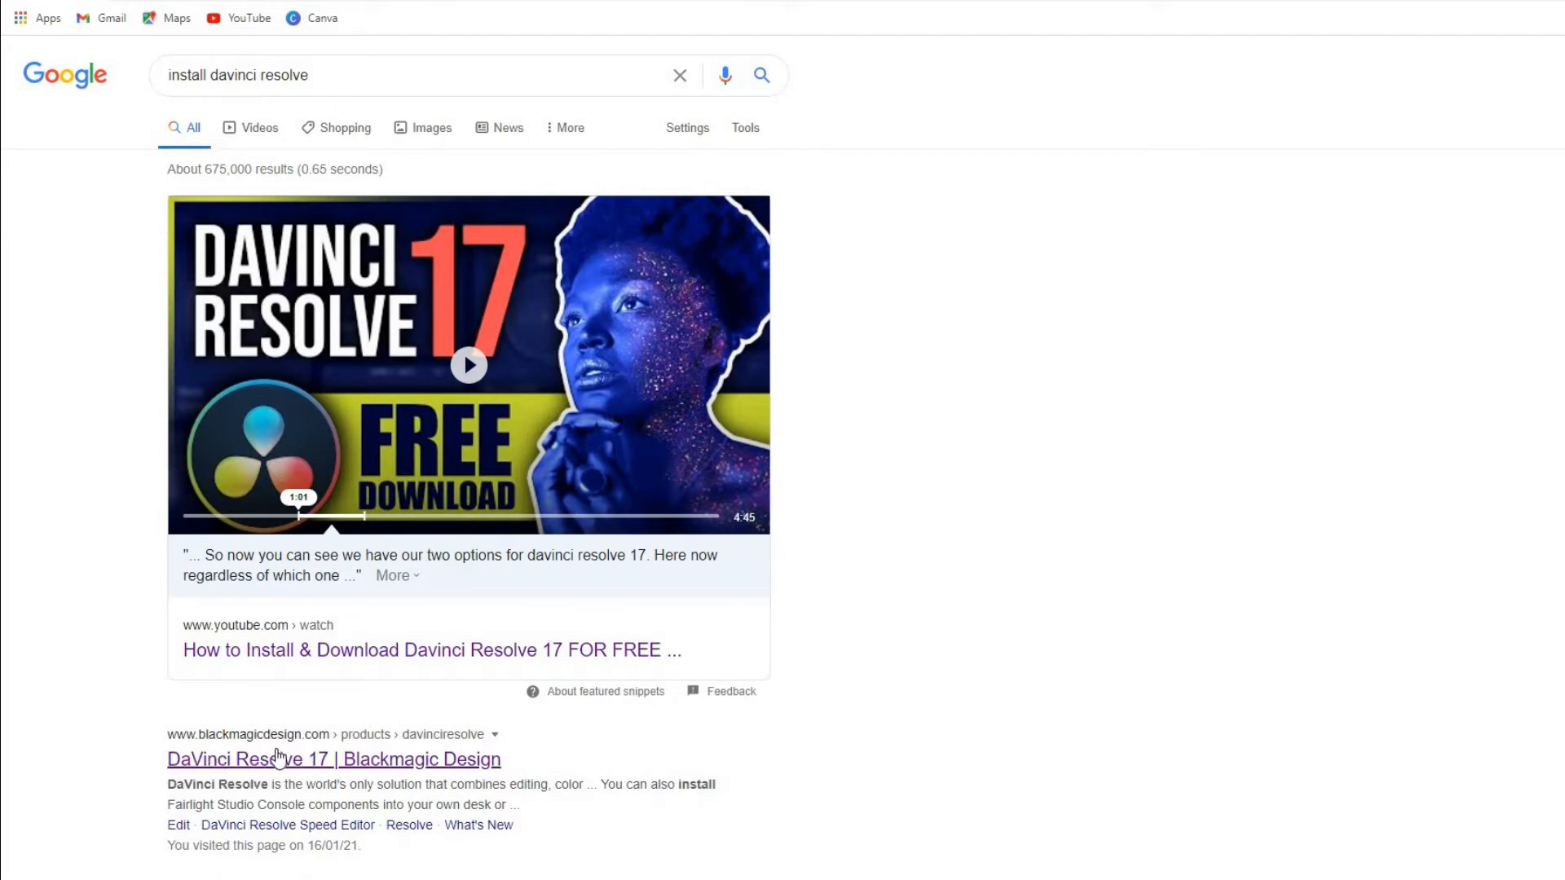
left_click(333, 759)
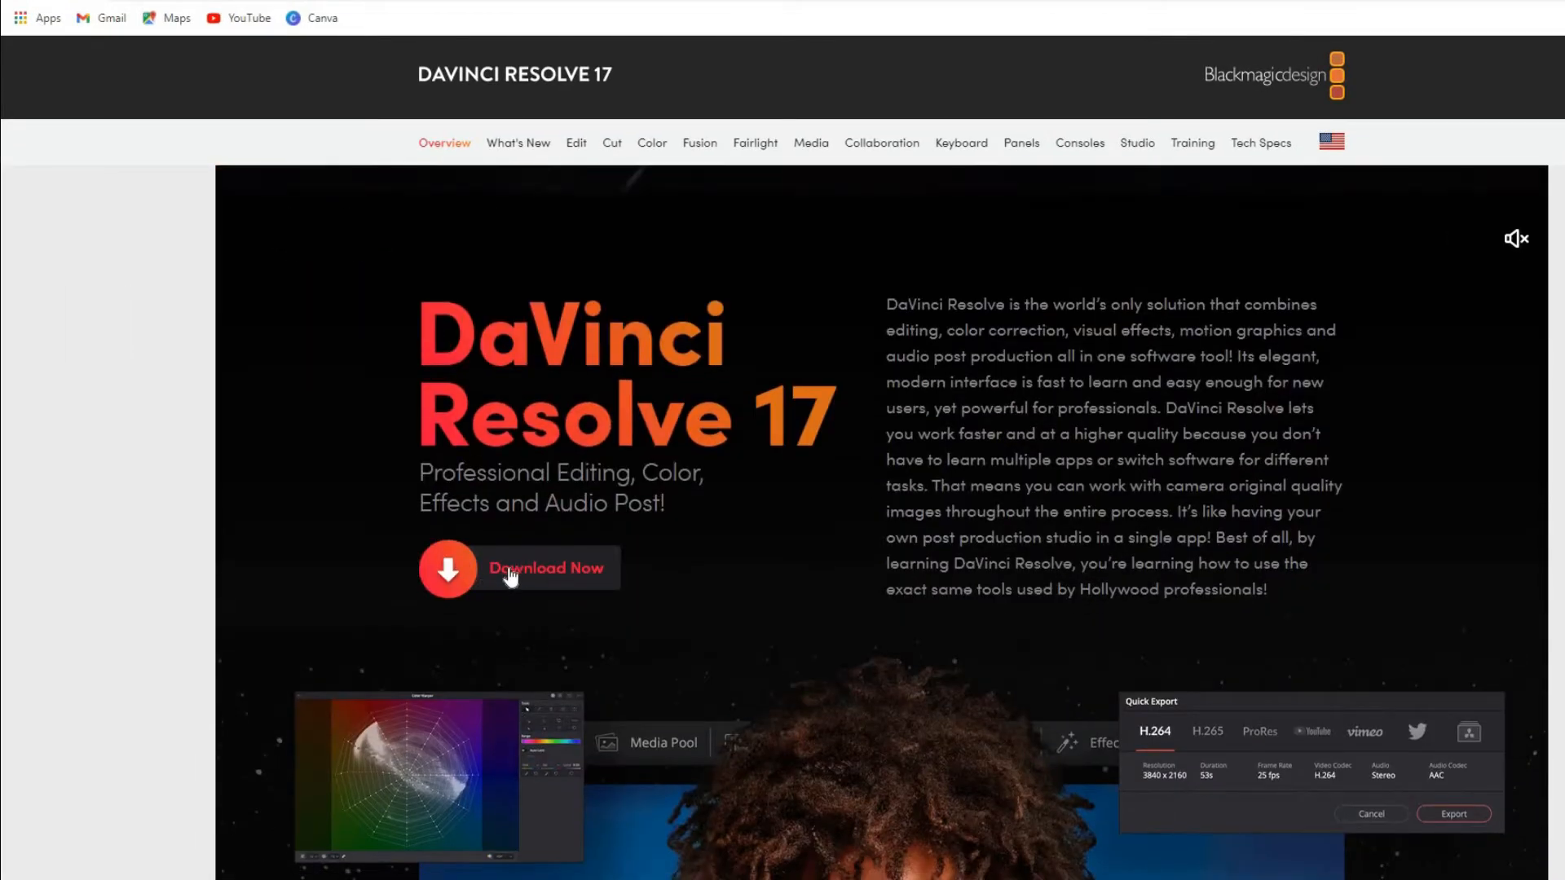
Step: Choose the free DaVinci Resolve 17 Beta for Windows from the download options
left_click(518, 569)
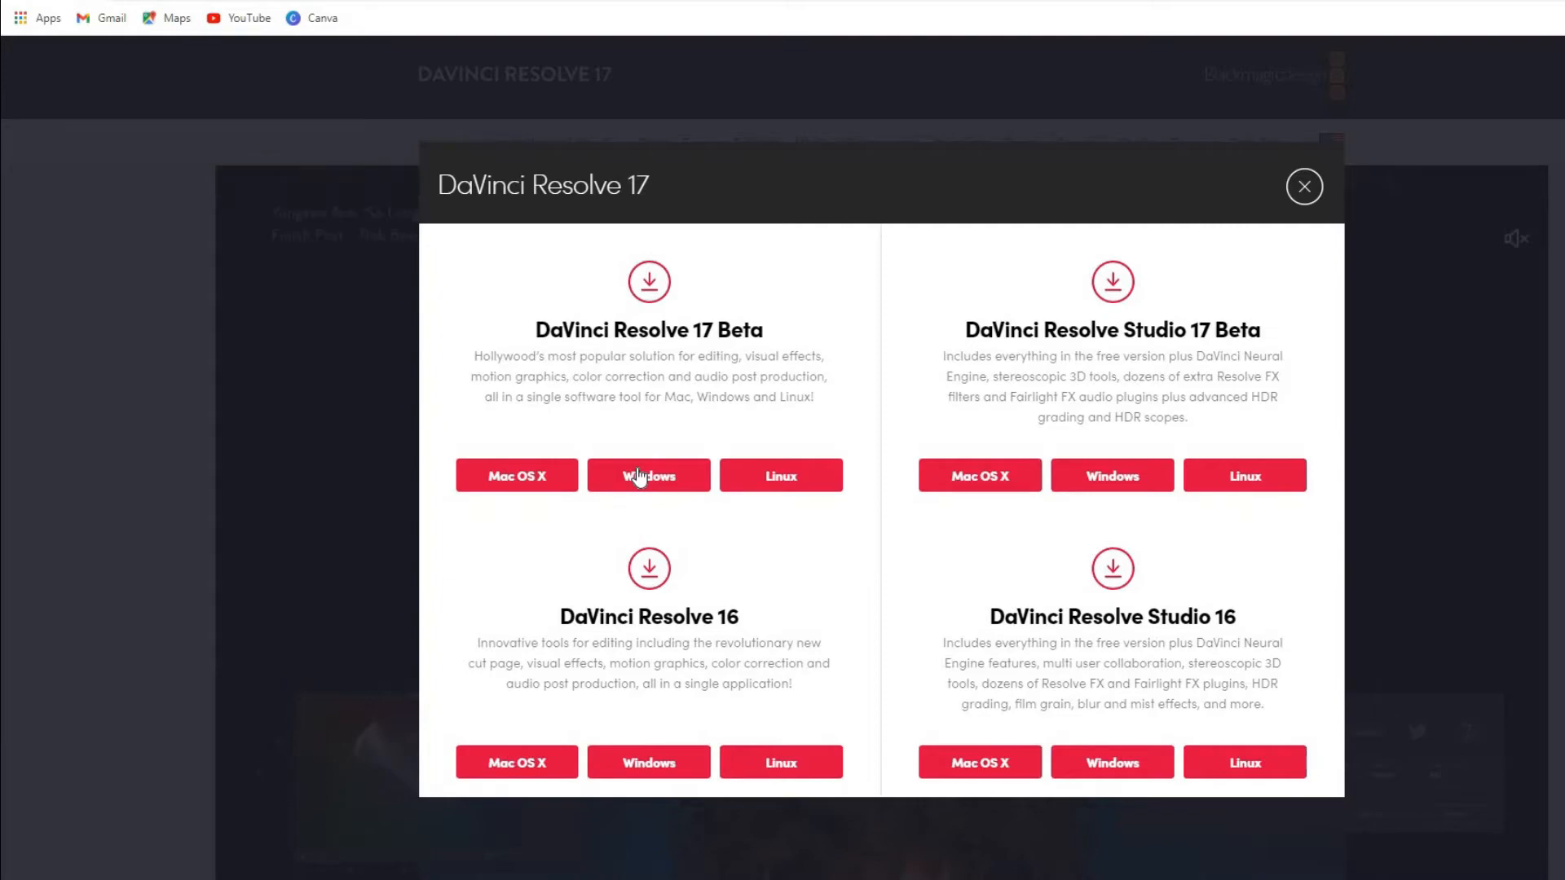
left_click(648, 475)
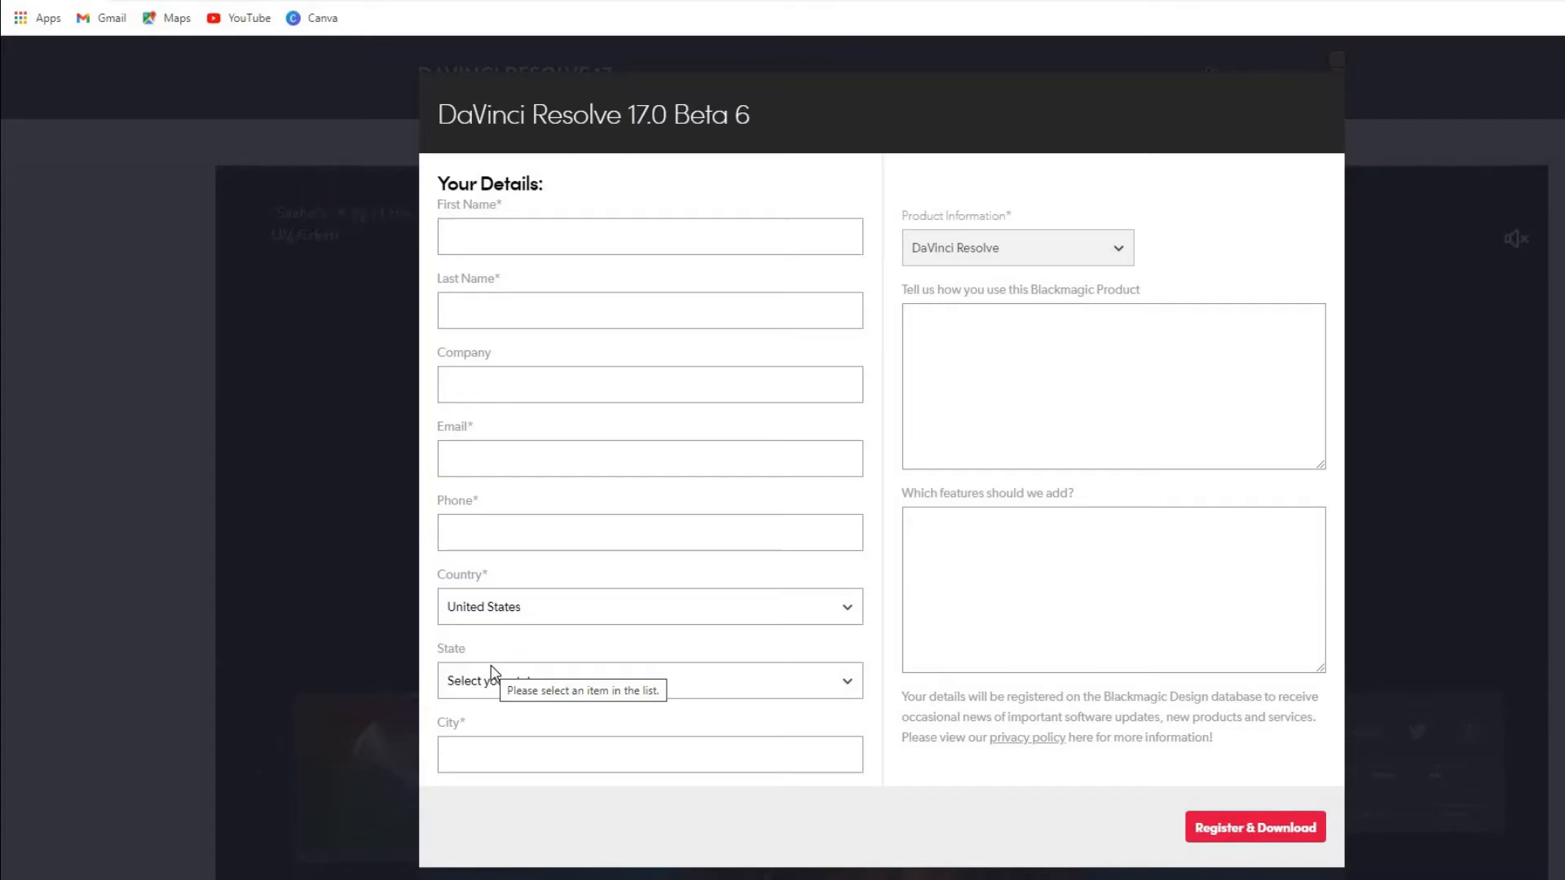
Step: Submit the registration form to start the DaVinci Resolve 17.0 Beta 6 Windows zip download
left_click(1255, 826)
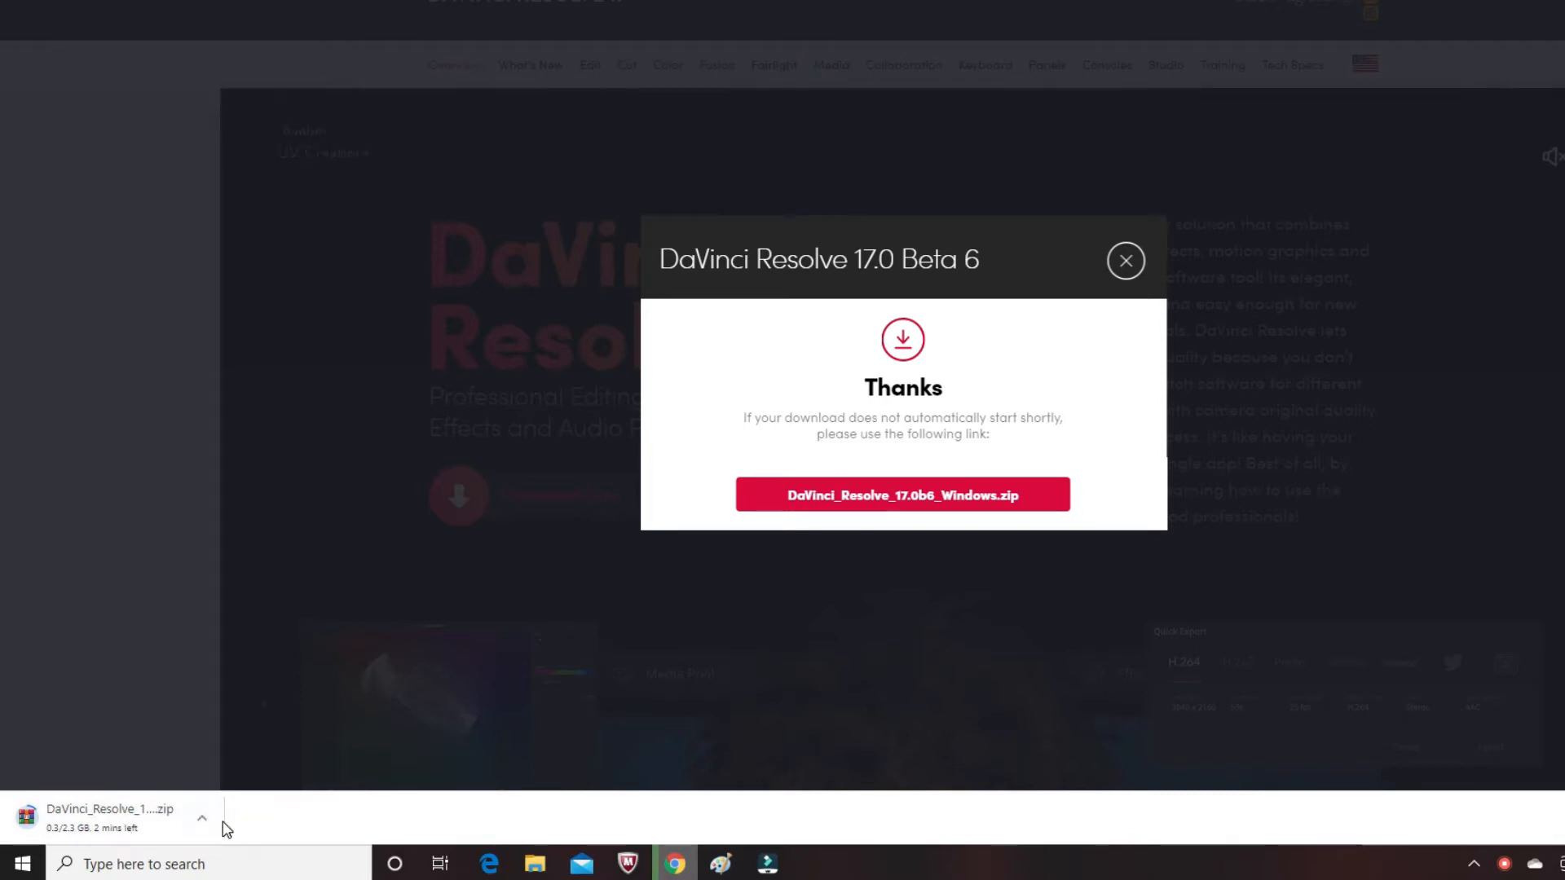
Step: Use Show in folder on the downloading DaVinci Resolve zip in Chrome's download bar
left_click(202, 817)
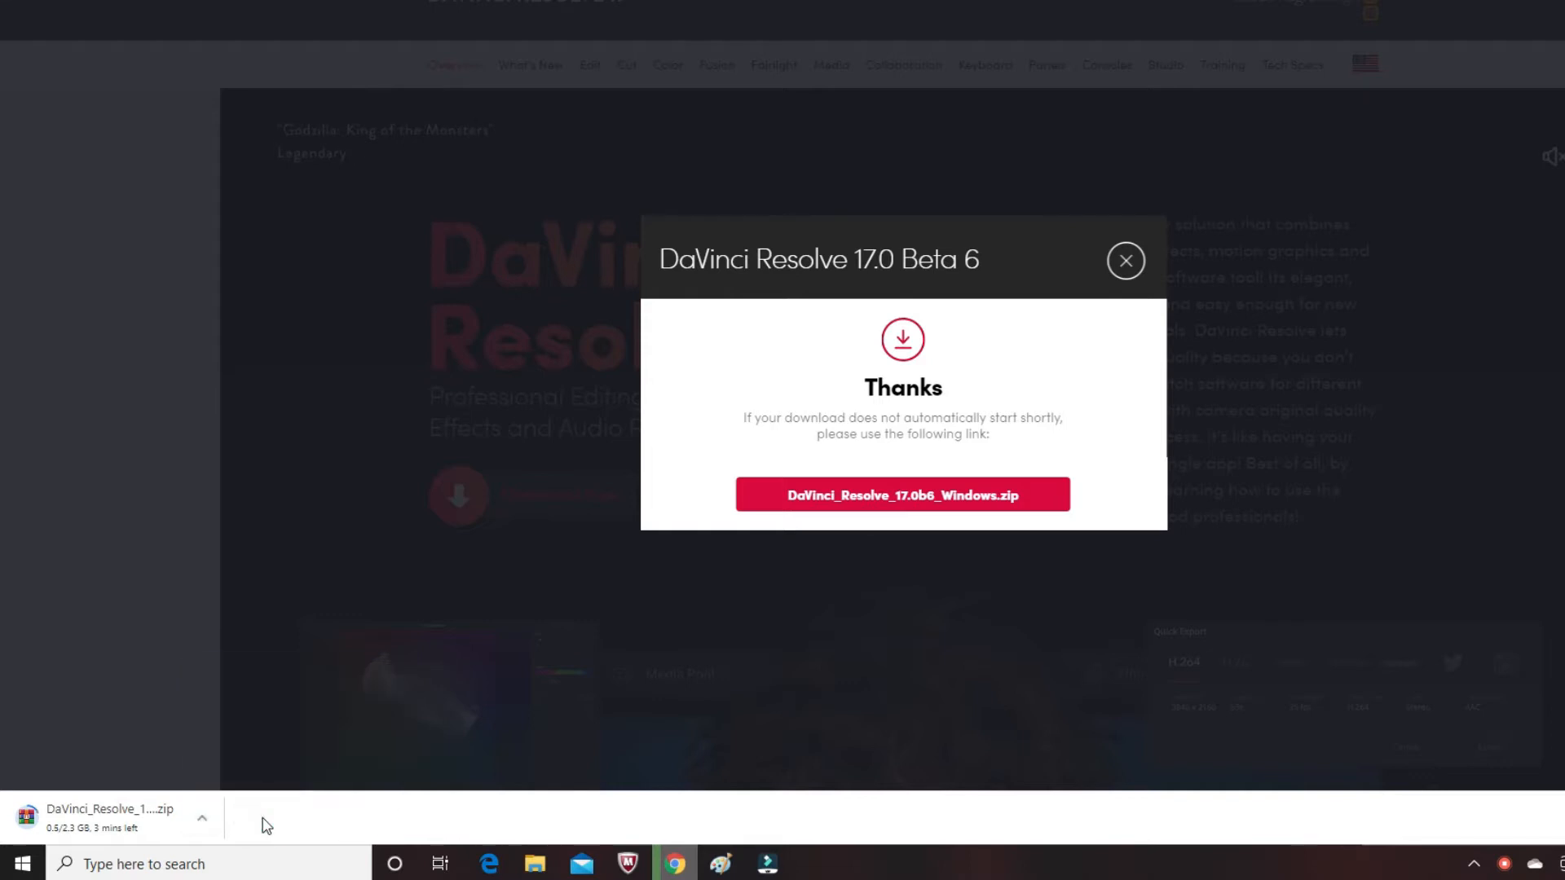
left_click(200, 817)
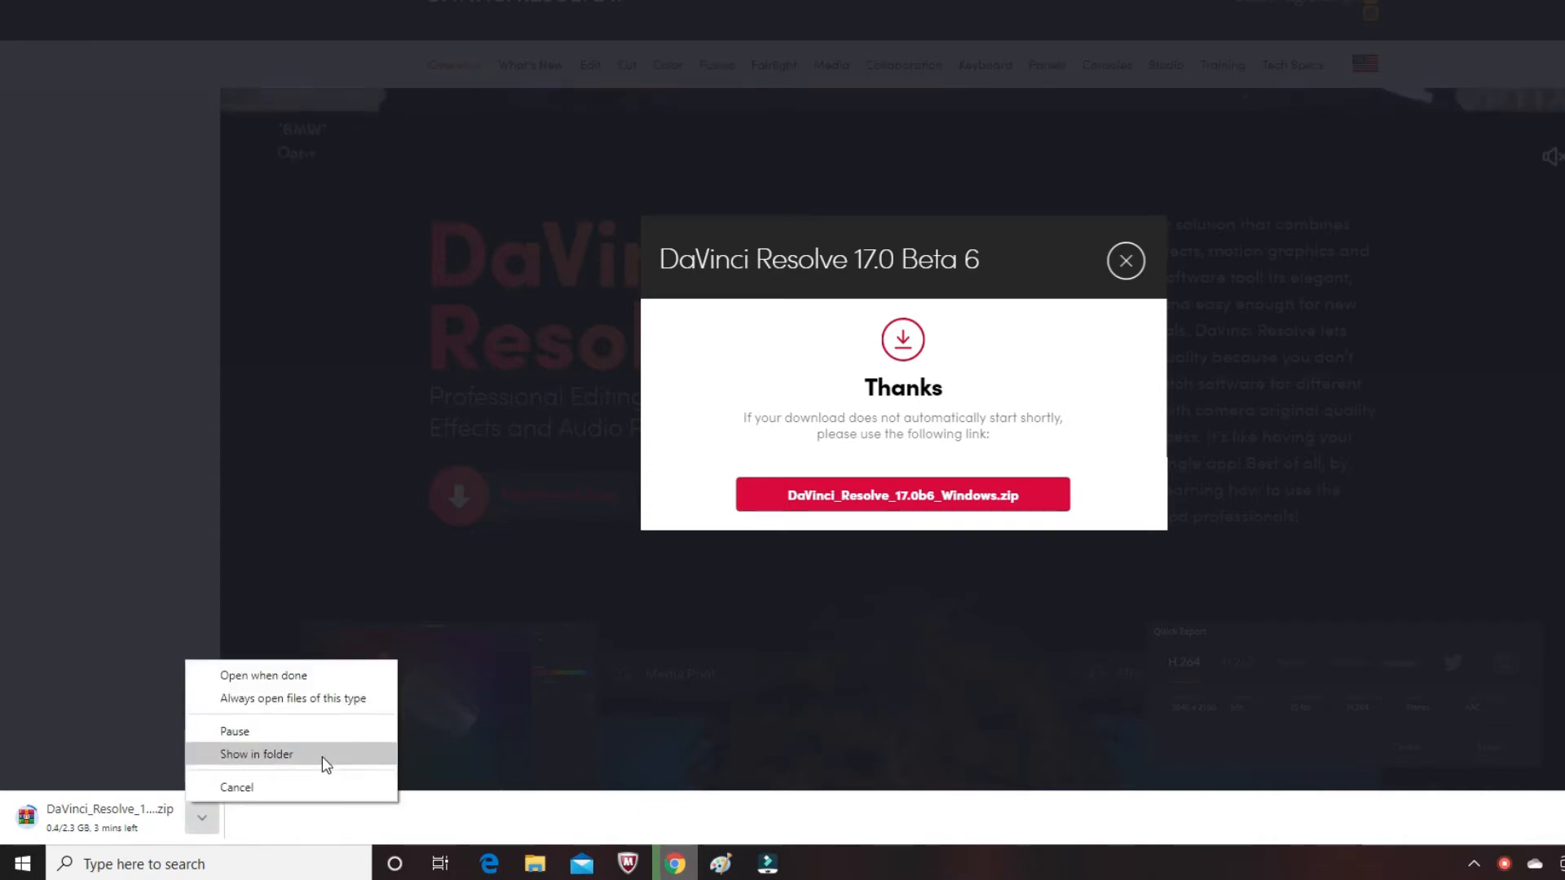
mouse_move(266, 826)
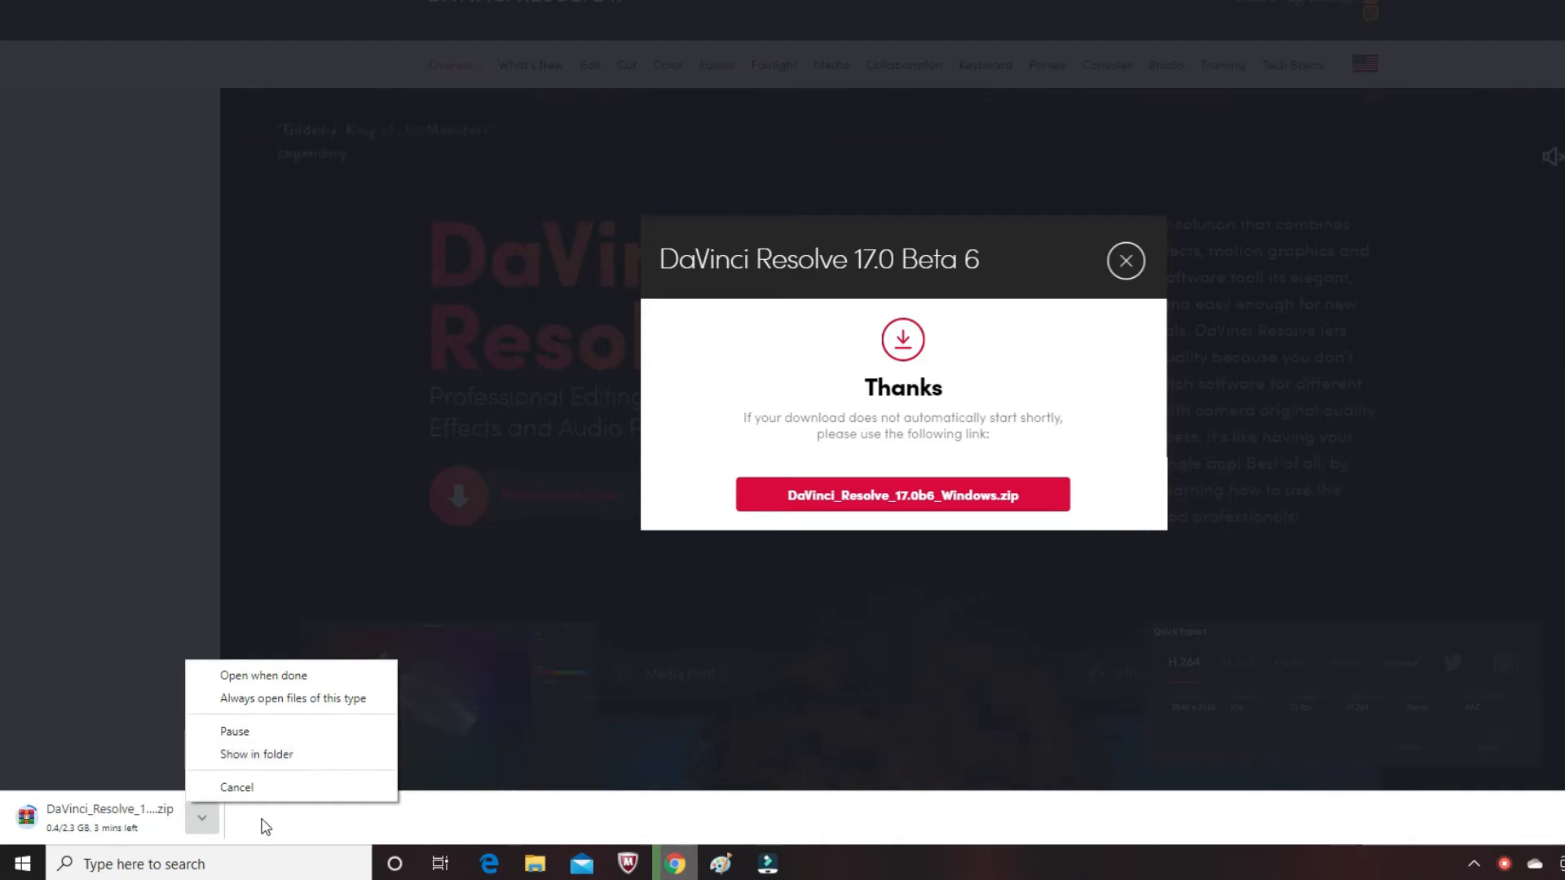
left_click(202, 818)
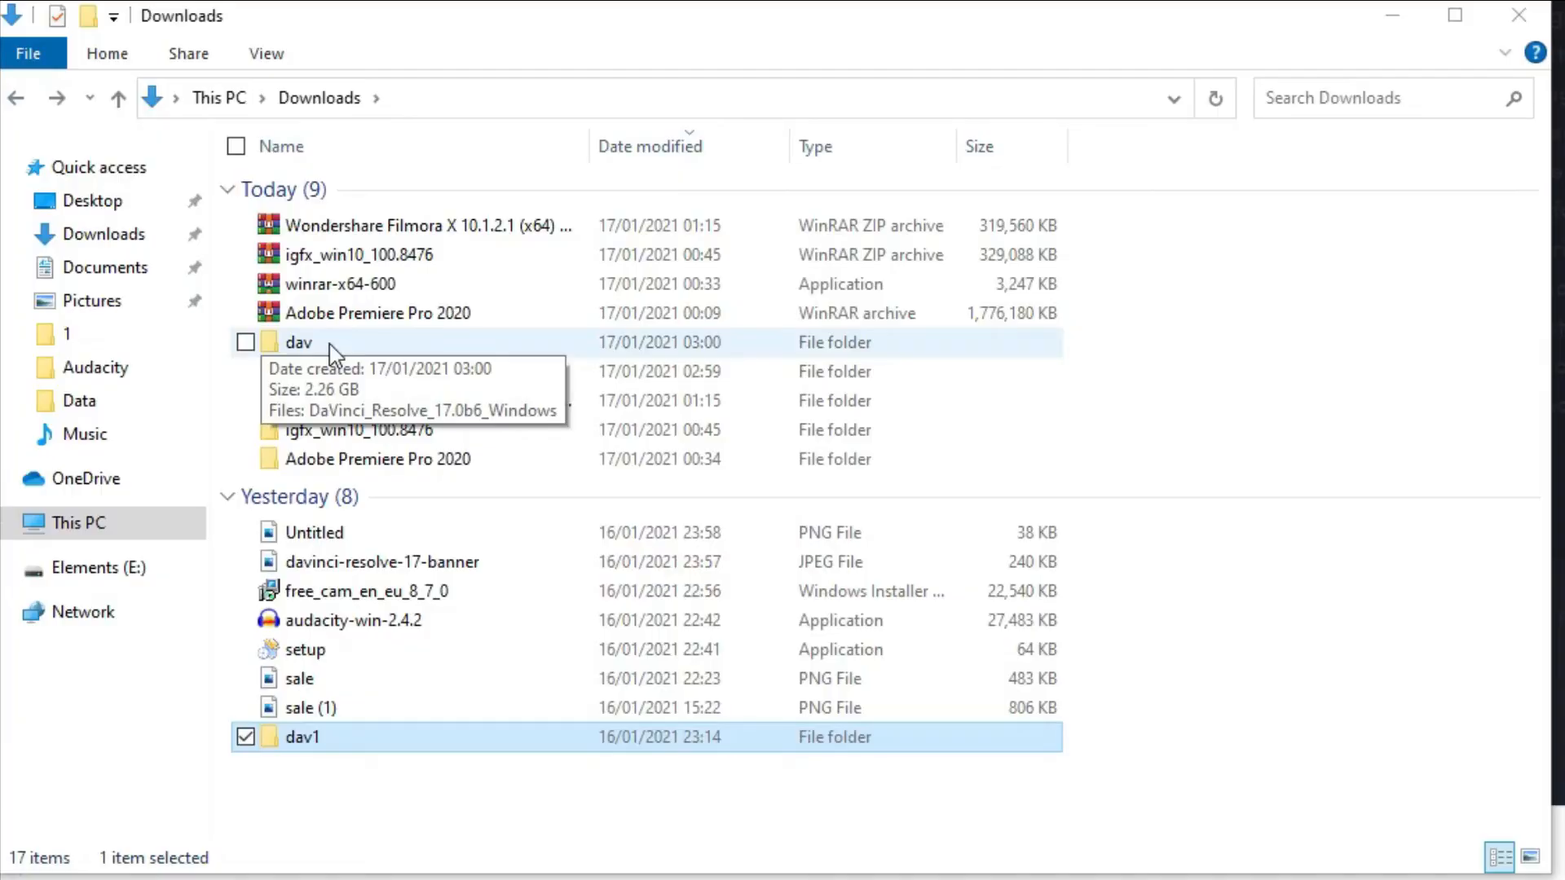
Step: Extract the DaVinci_Resolve_17.0b6_Windows zip inside the dav folder with Extract Here
double_click(297, 343)
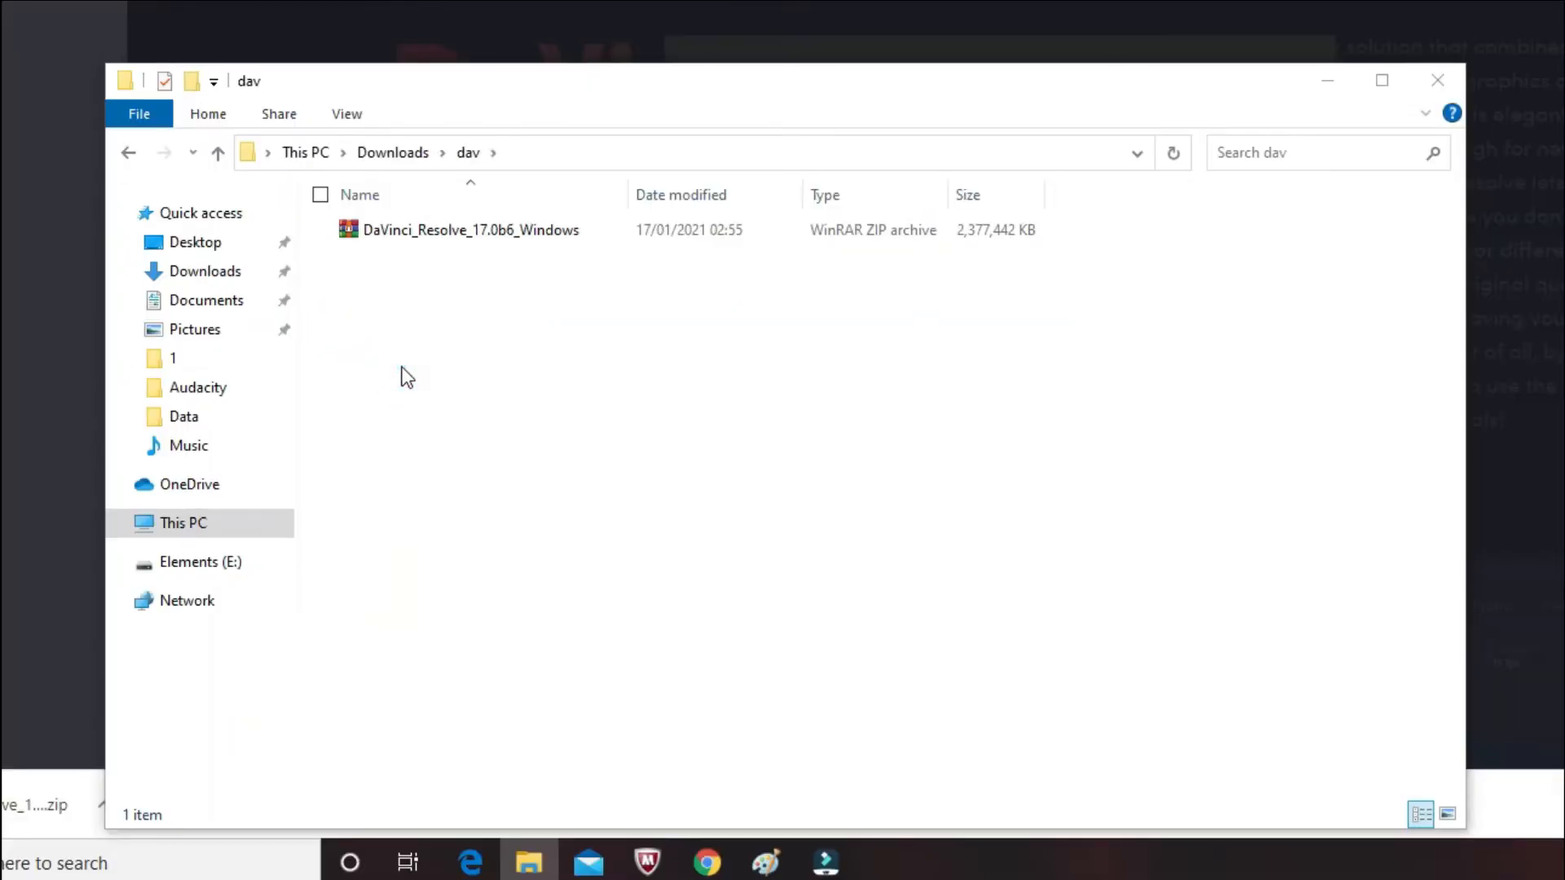
mouse_move(405, 378)
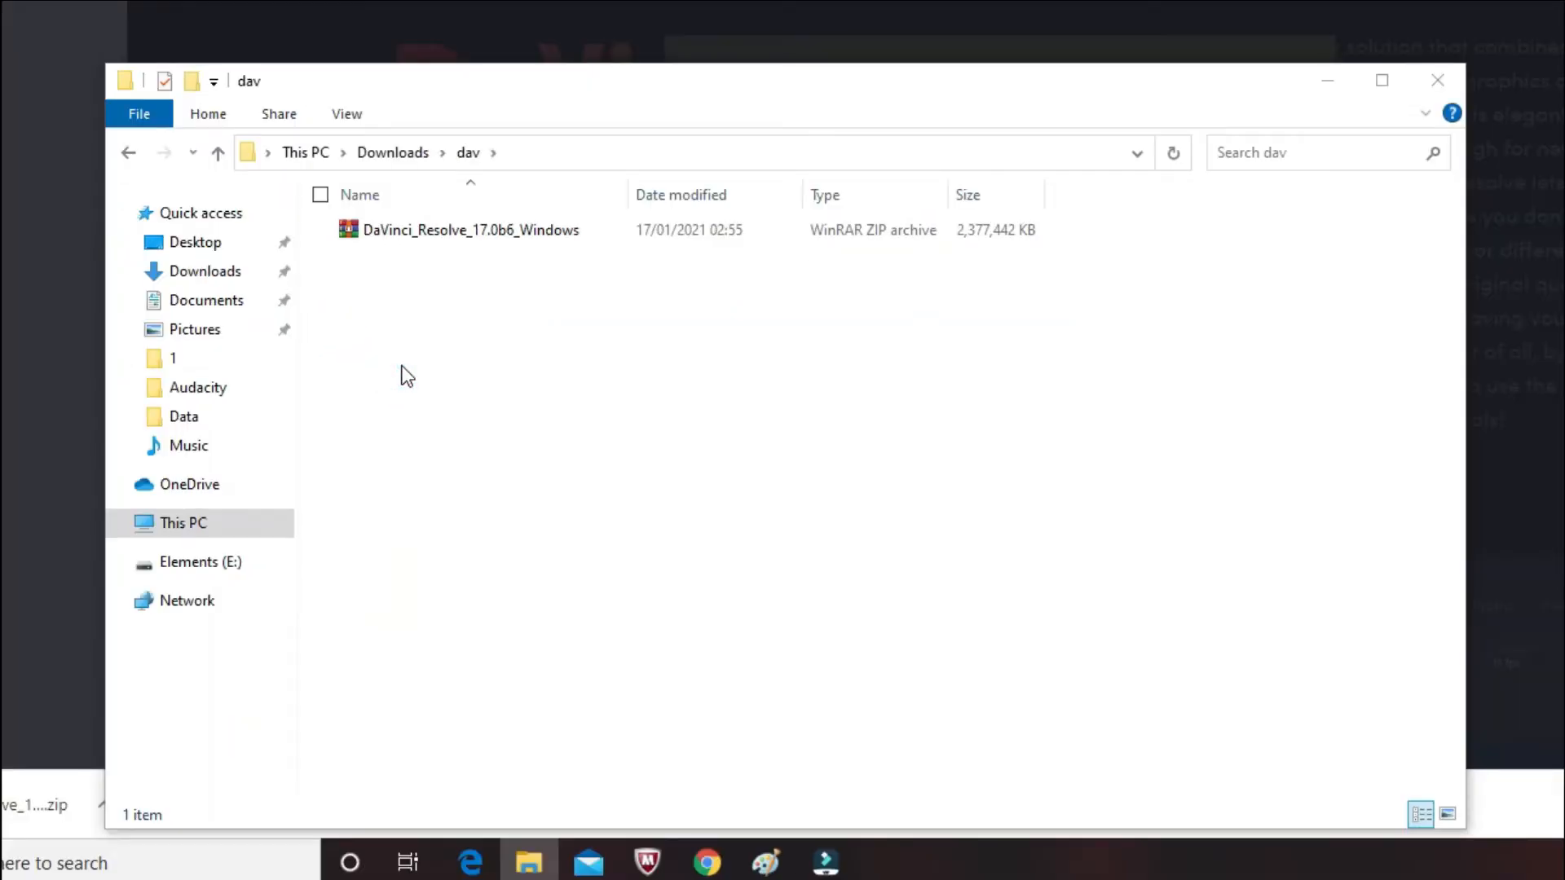
right_click(469, 230)
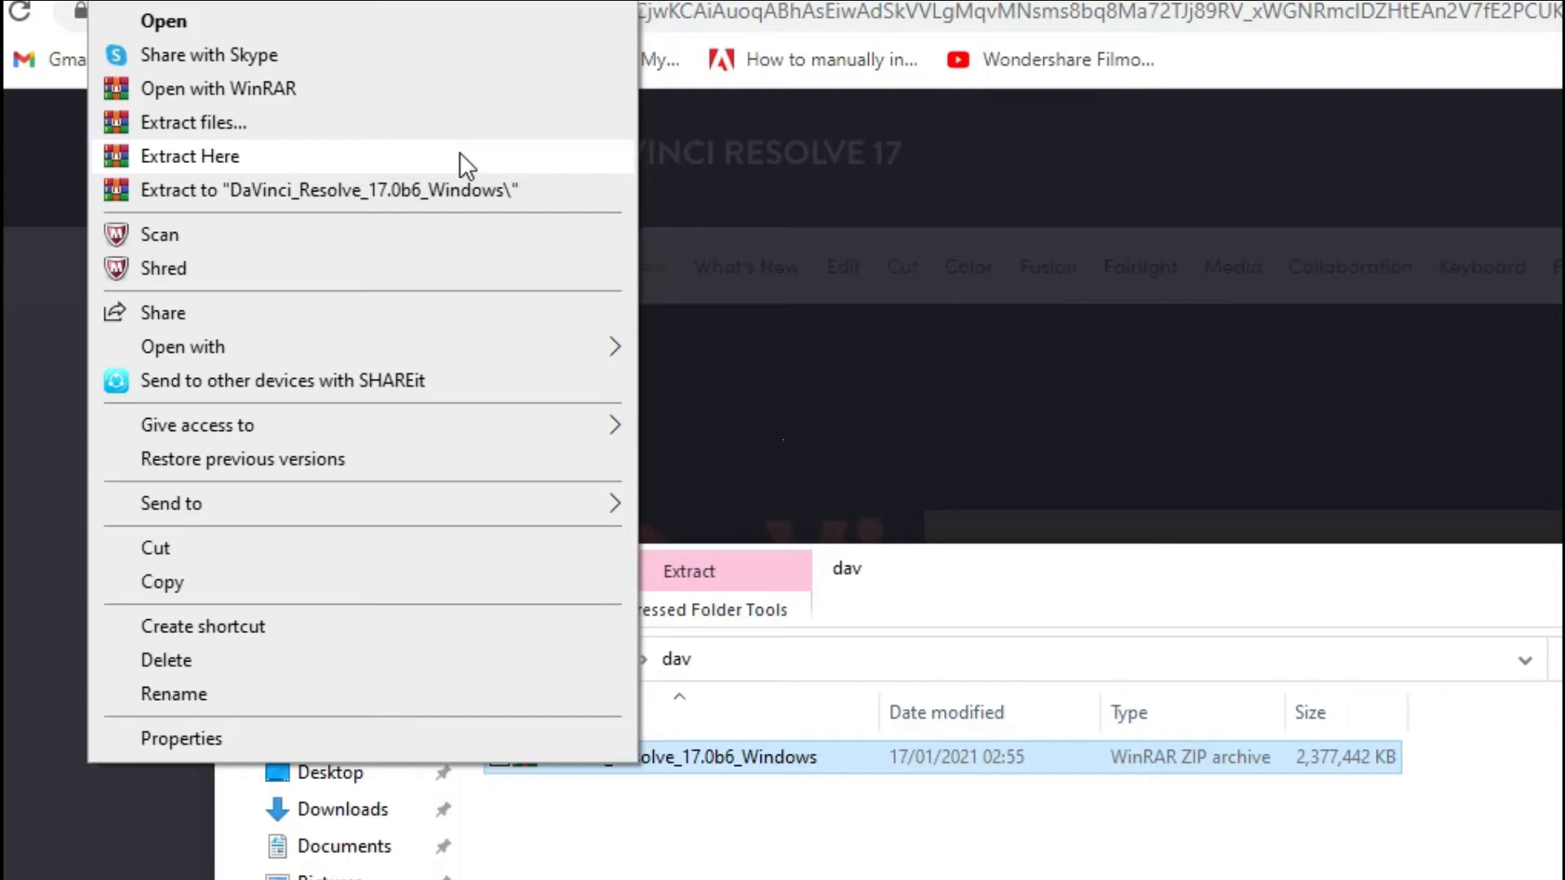
left_click(190, 155)
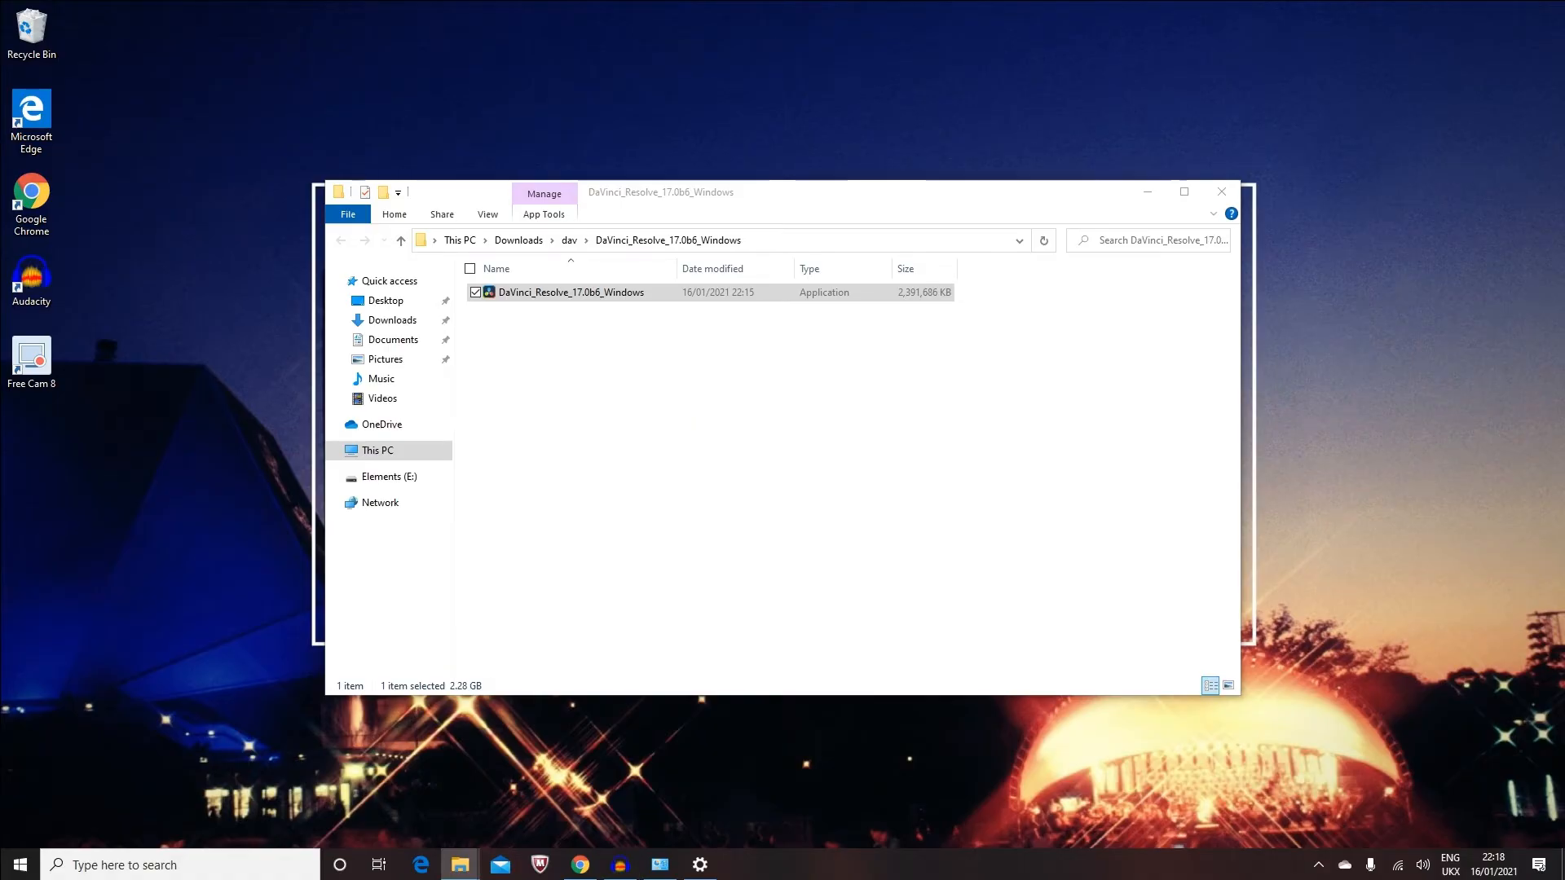
Step: Launch DaVinci_Resolve_17.0b6_Windows.exe and wait for the installer to load
double_click(570, 291)
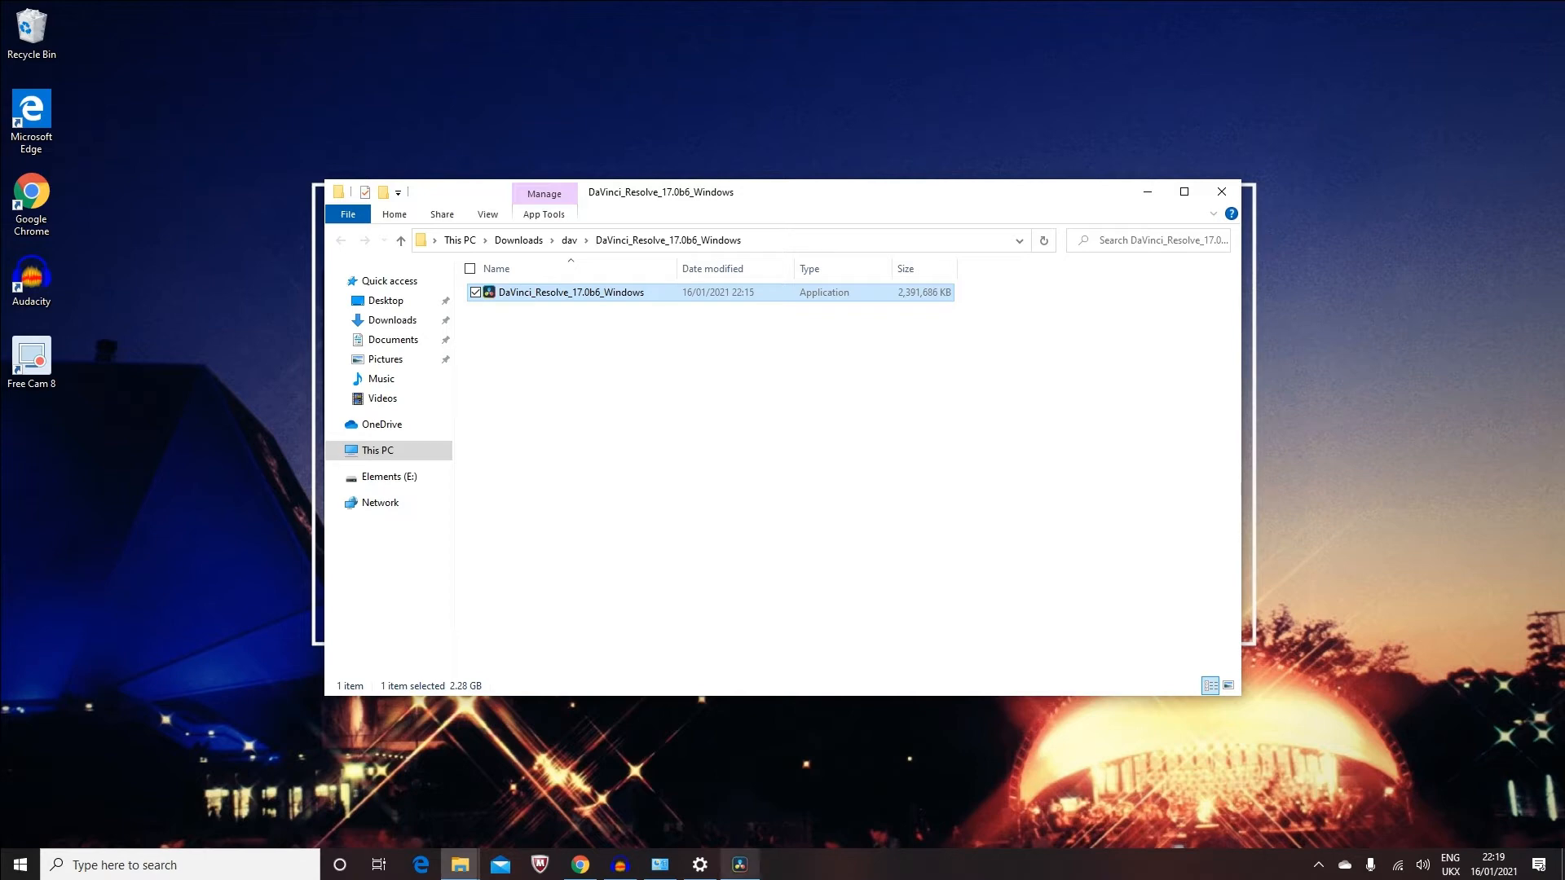
Step: Relaunch the installer and install the listed required components
double_click(570, 291)
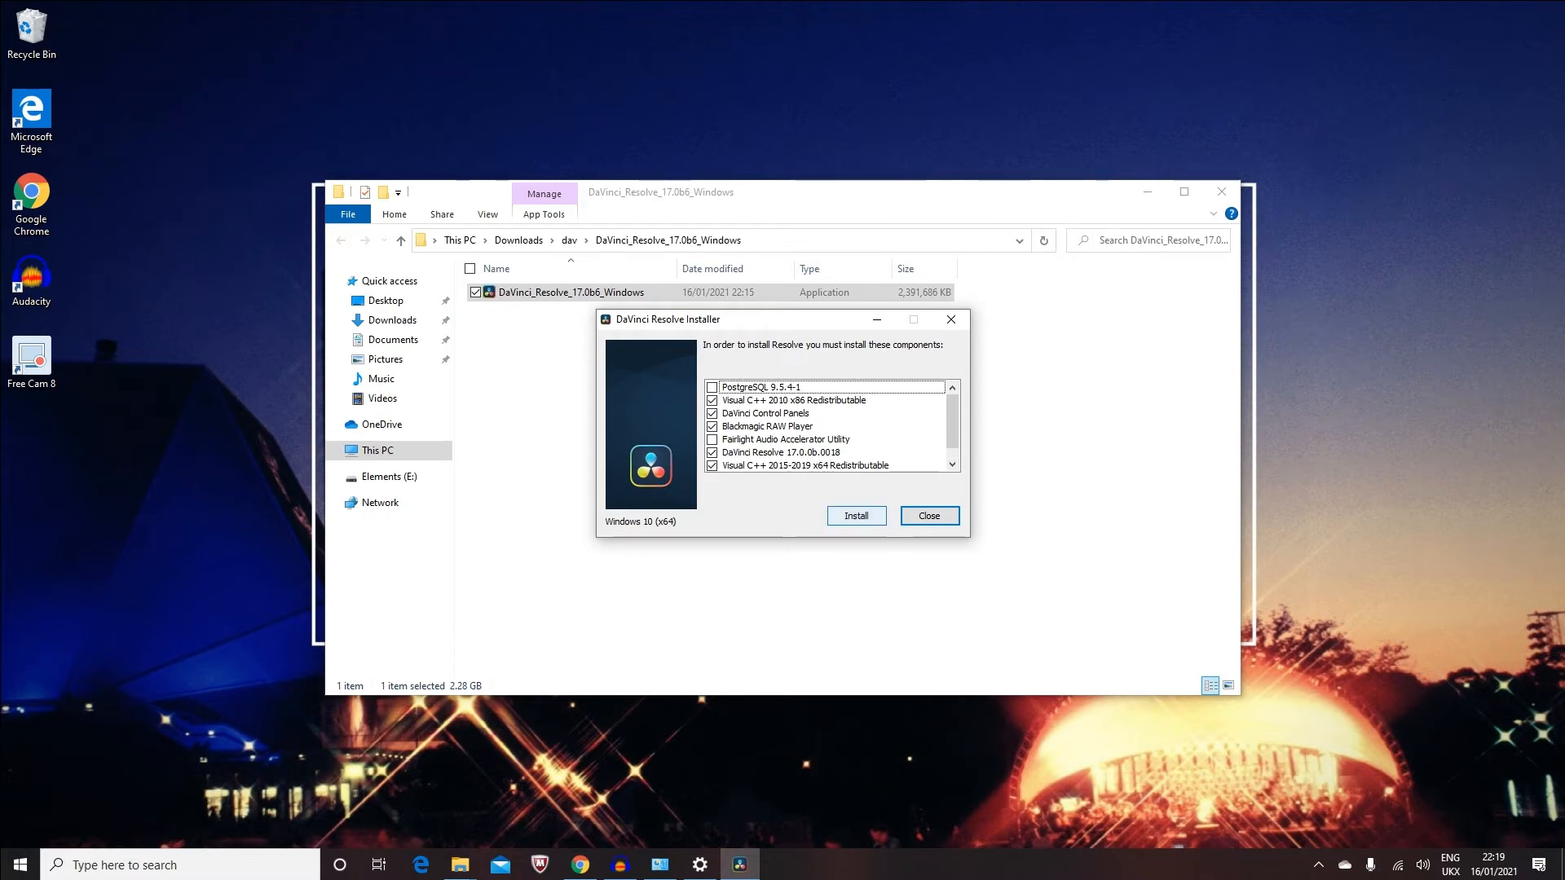
left_click(855, 515)
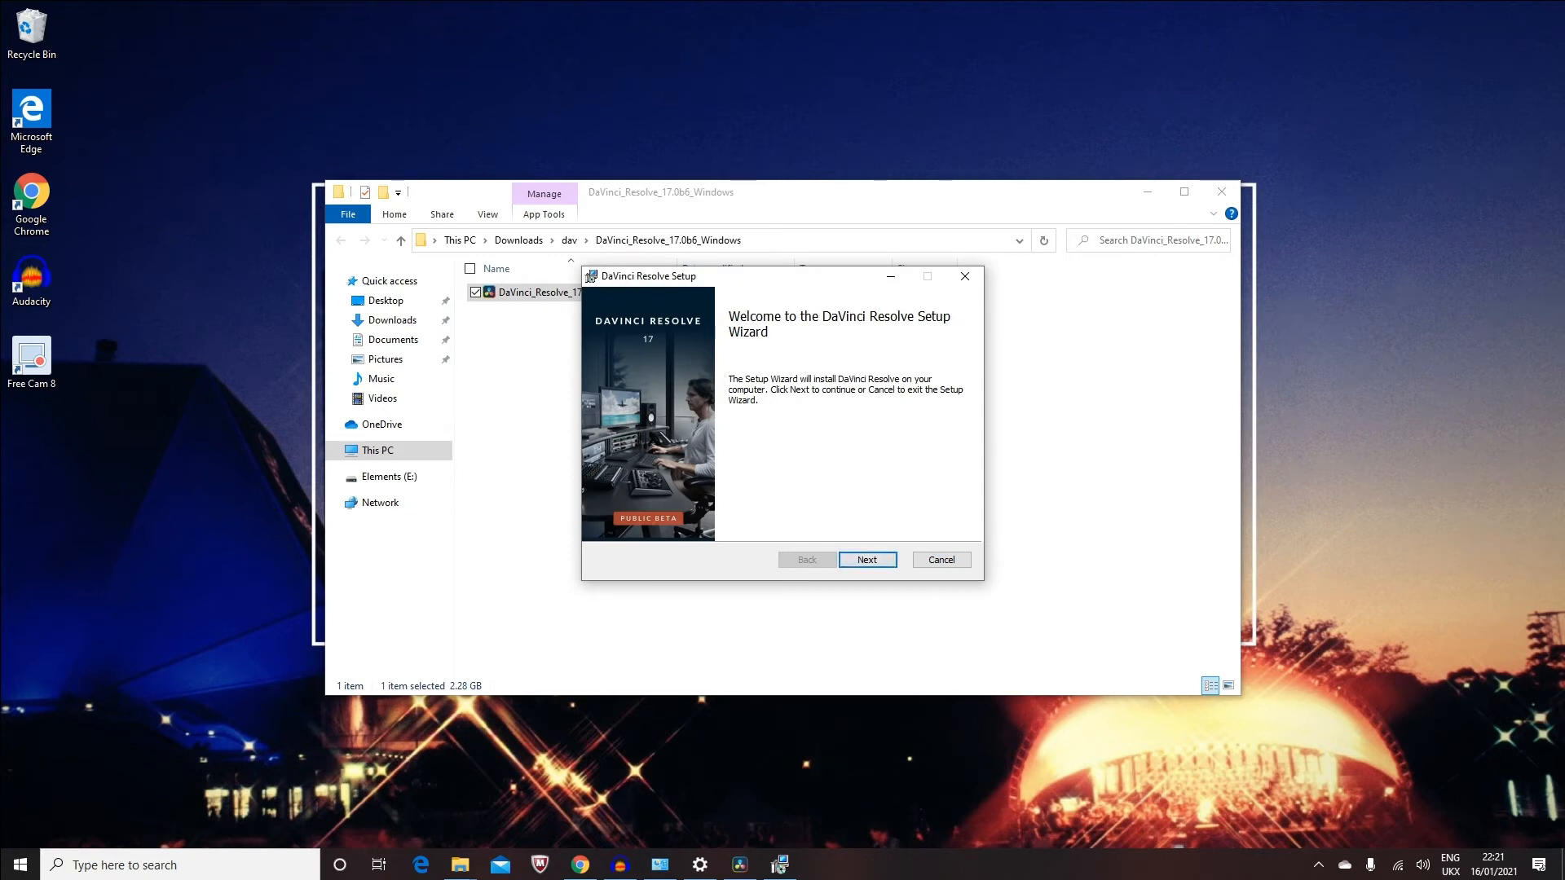
Step: Accept the license terms, keep the default install folder, and install DaVinci Resolve
left_click(866, 559)
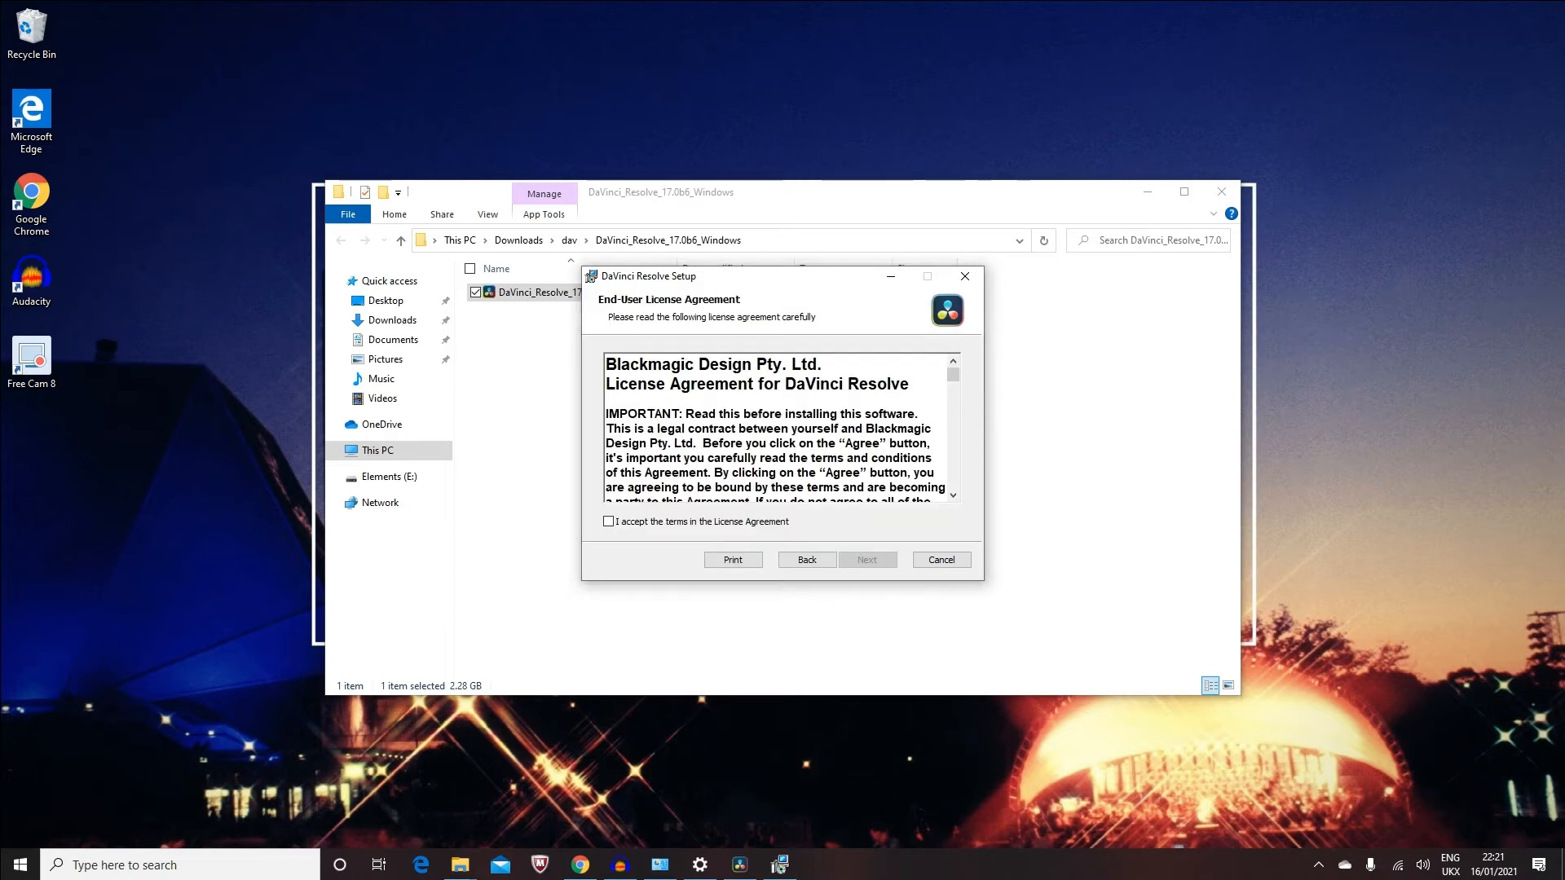
left_click(608, 521)
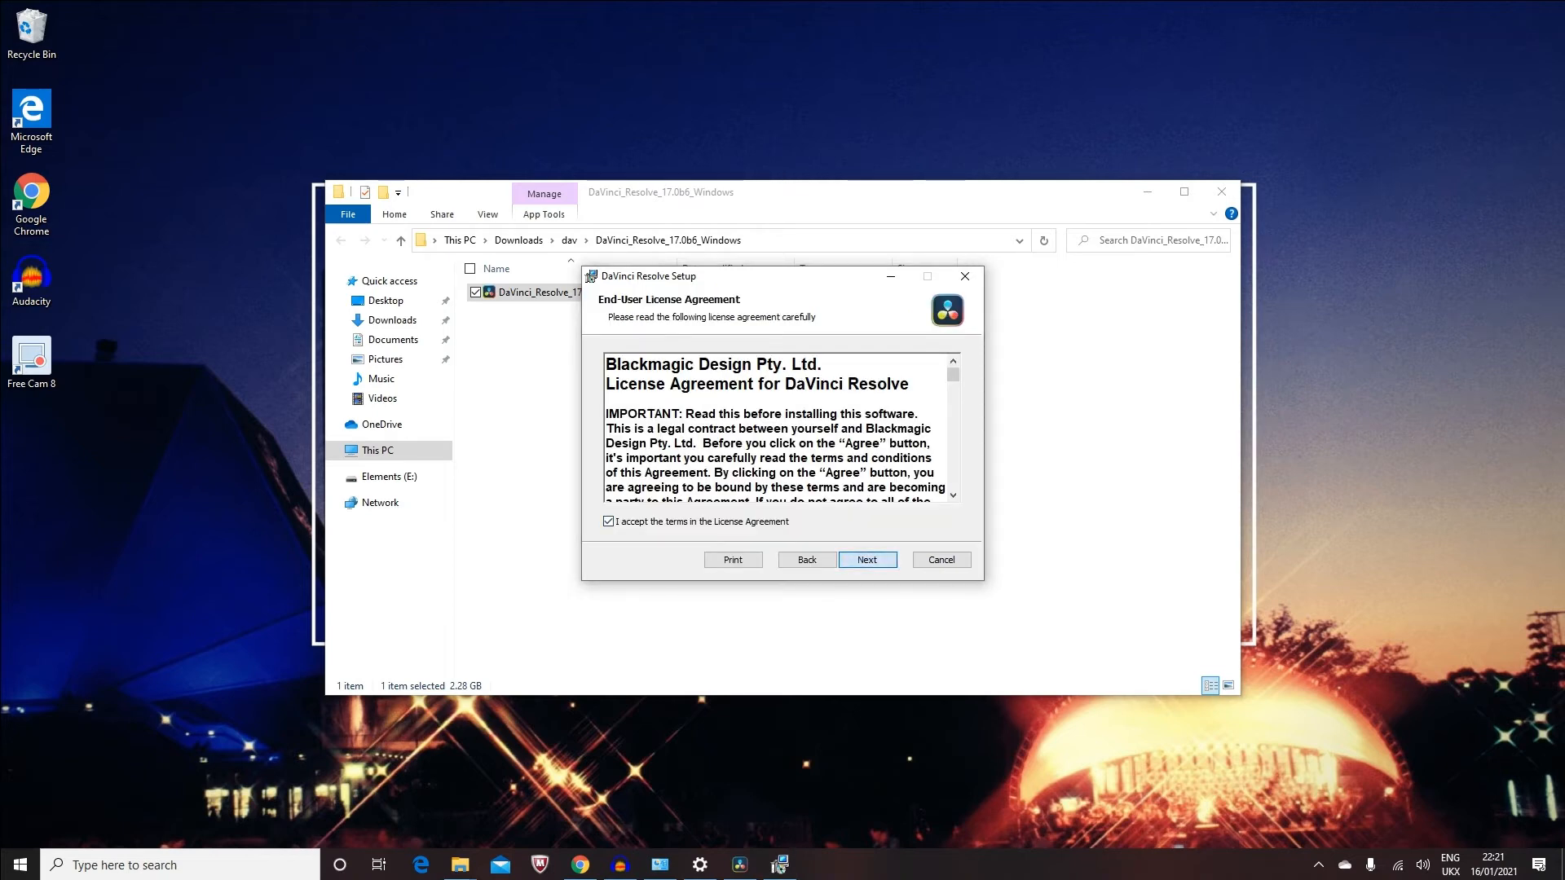
left_click(867, 560)
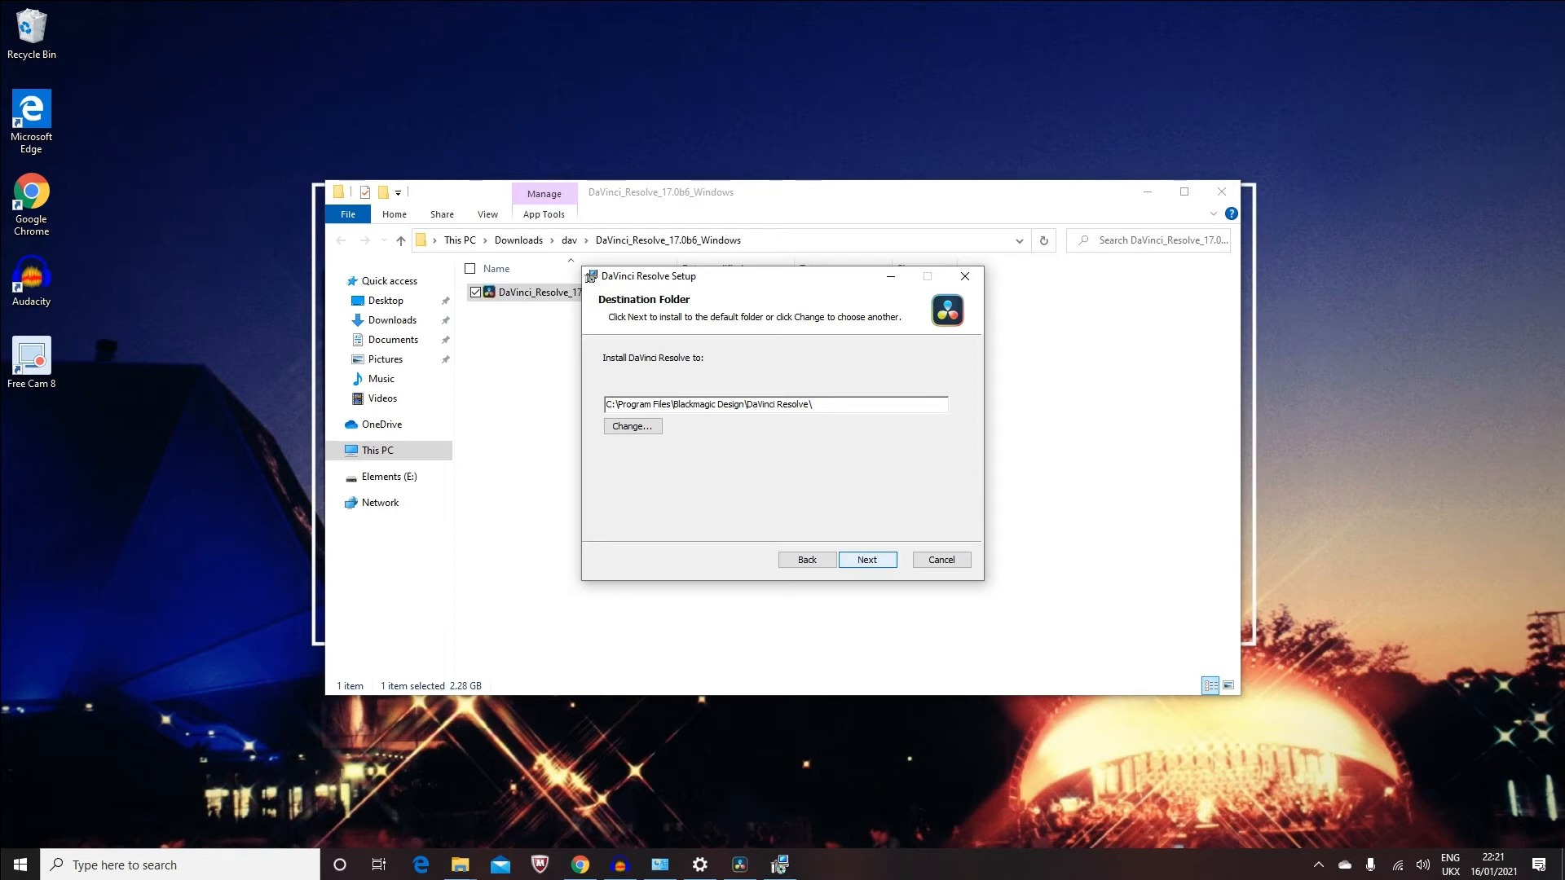
left_click(866, 559)
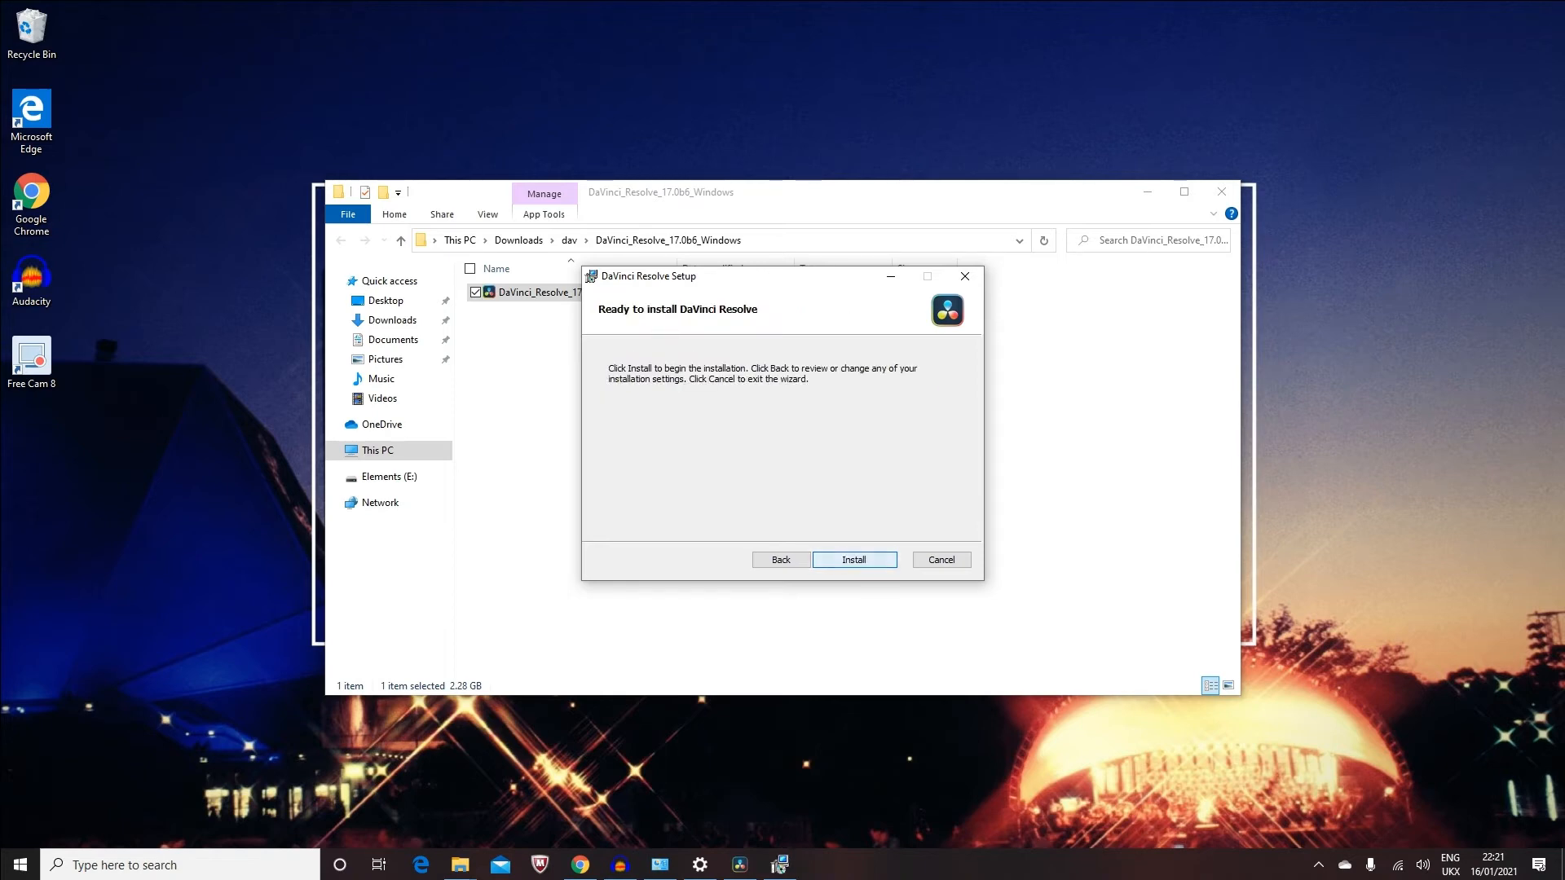
left_click(853, 559)
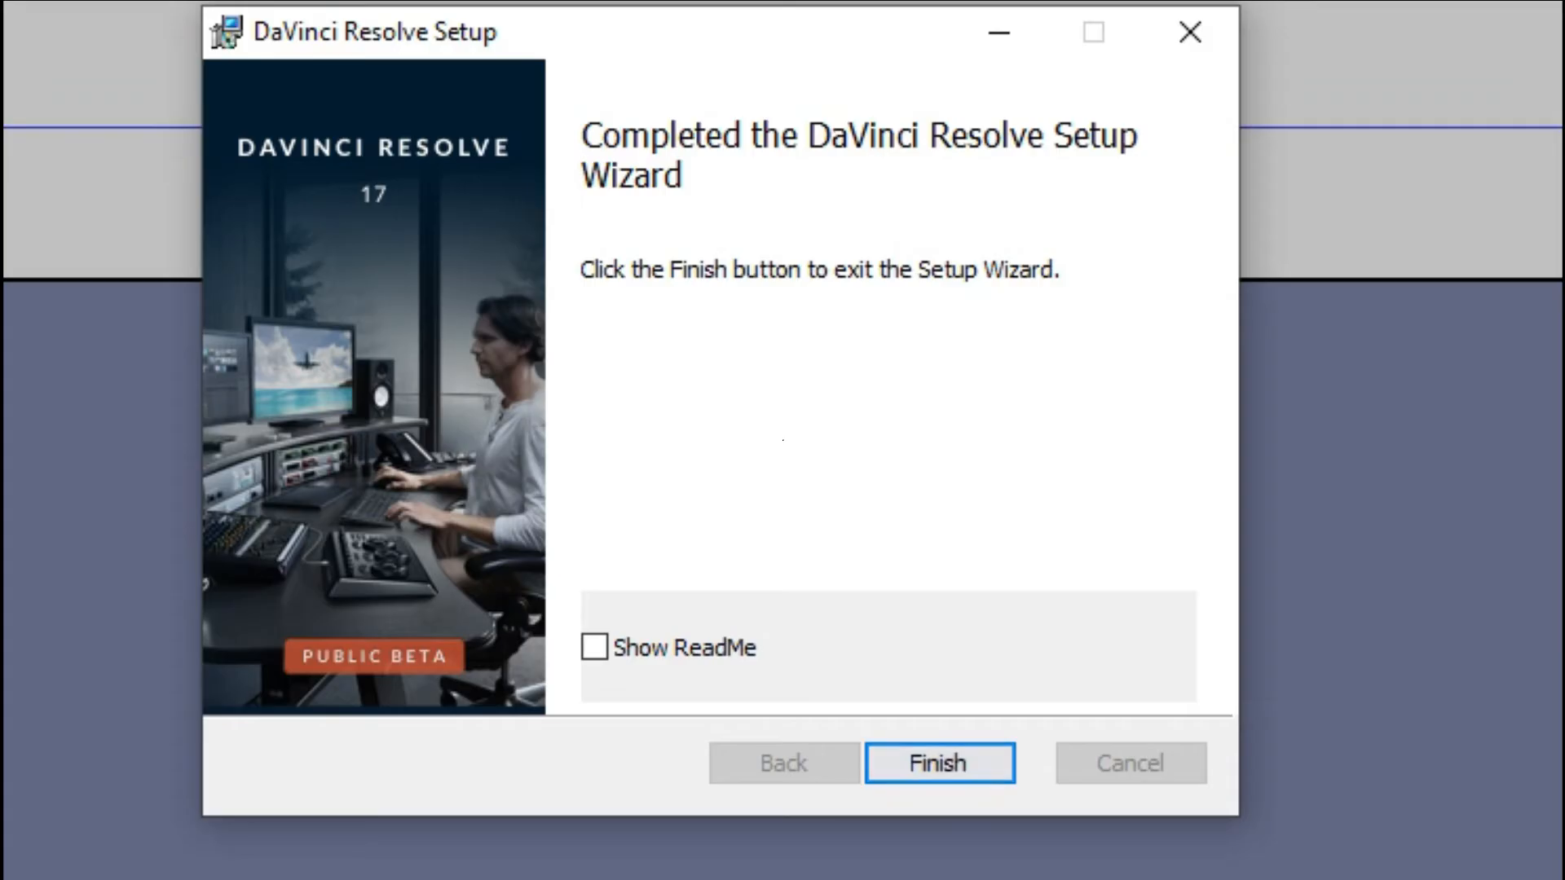
Step: Finish the setup wizard and dismiss the Installation complete message
left_click(938, 762)
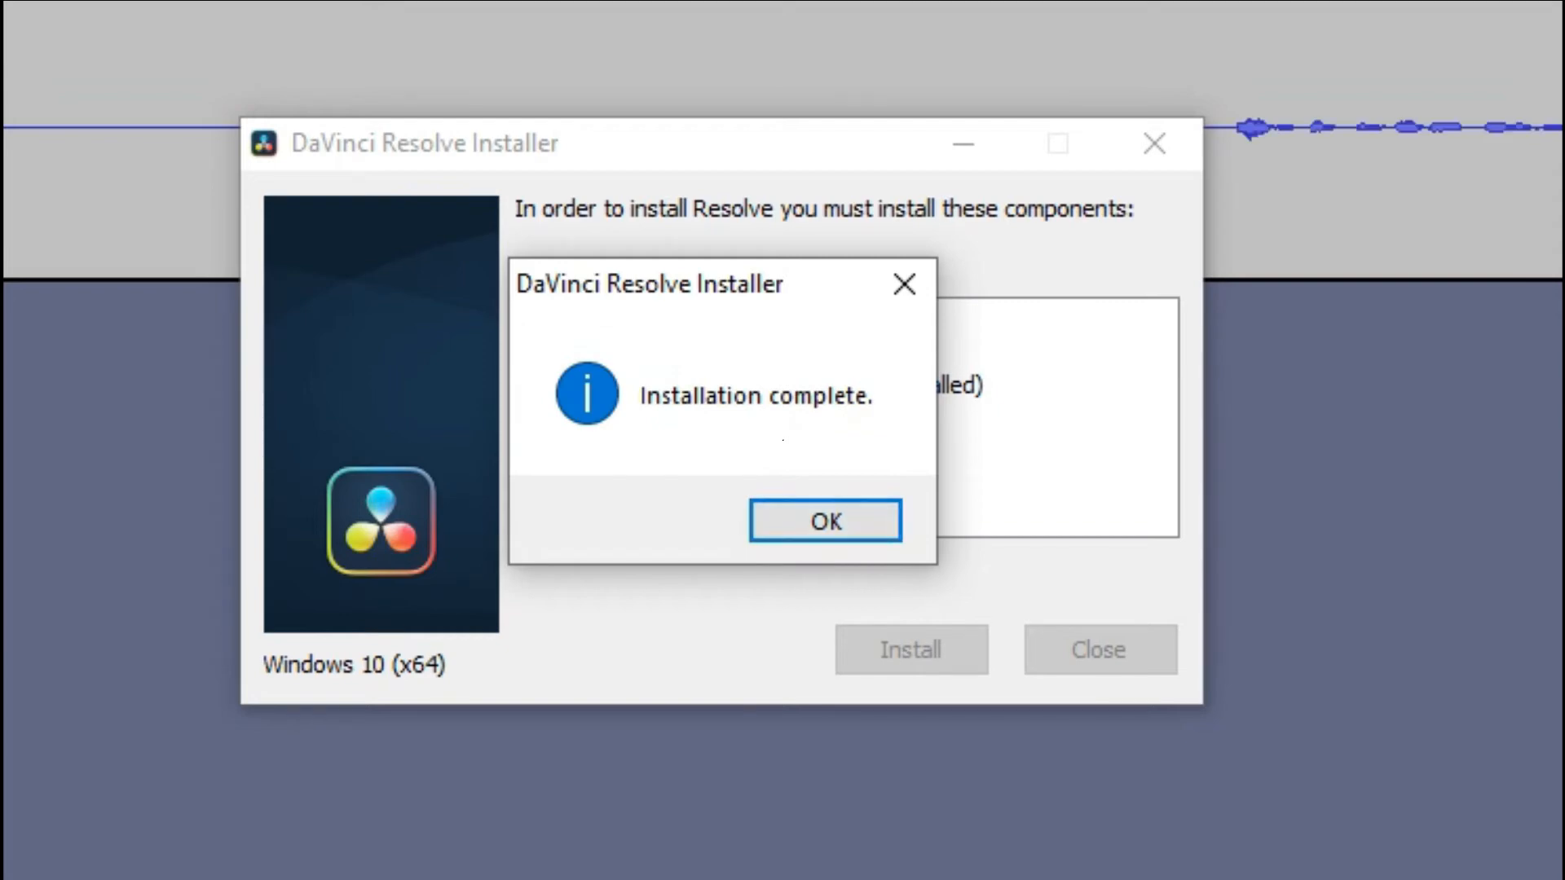
left_click(824, 520)
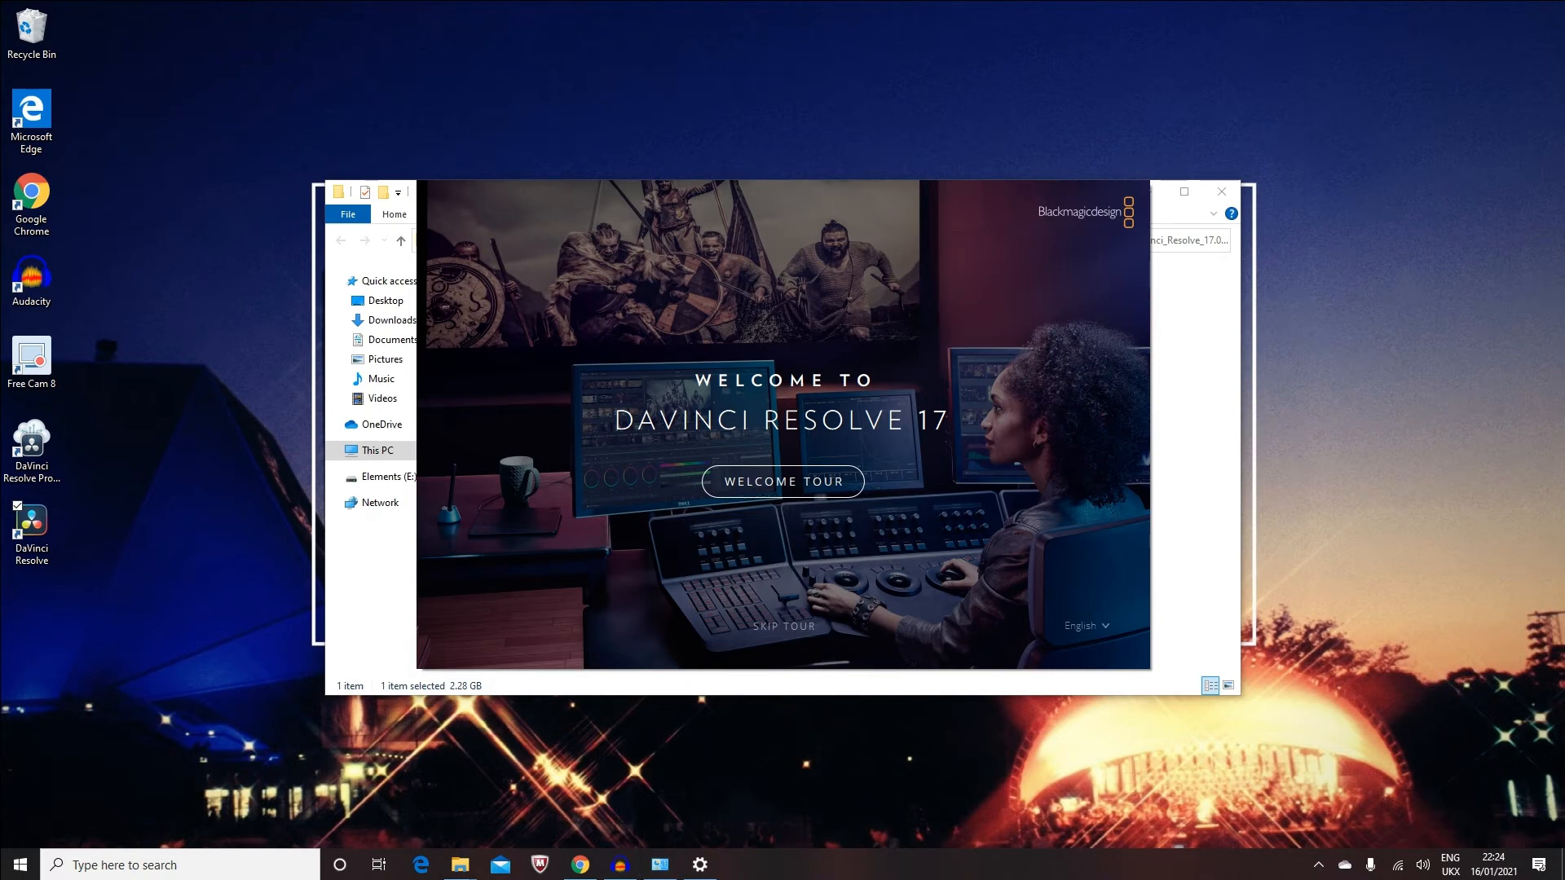
Step: Start the Welcome Tour and advance through its Media and Edit pages
left_click(460, 864)
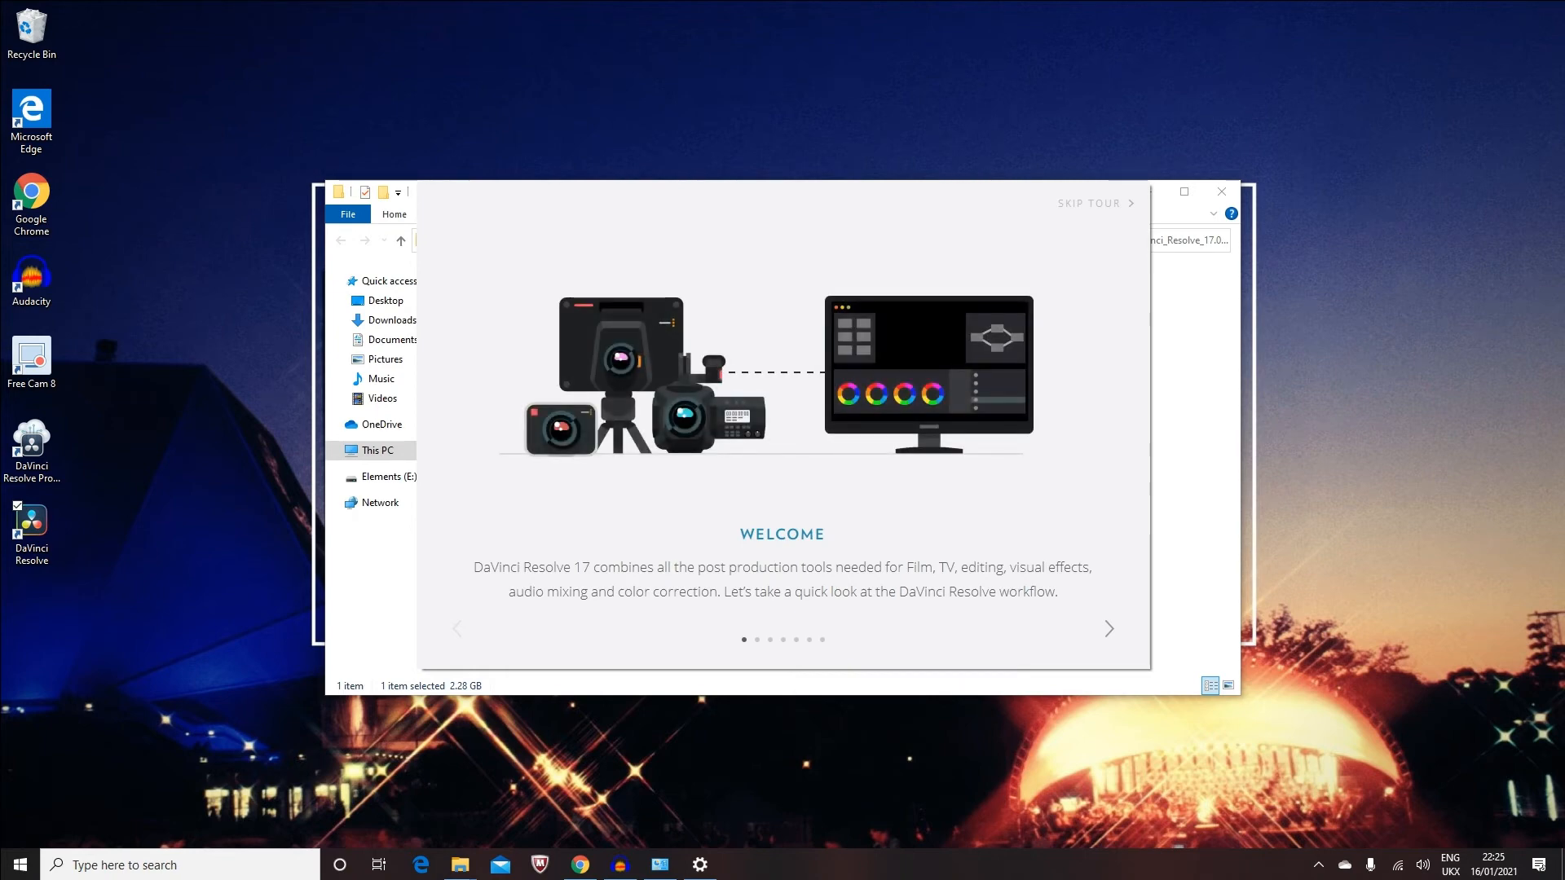
left_click(1107, 628)
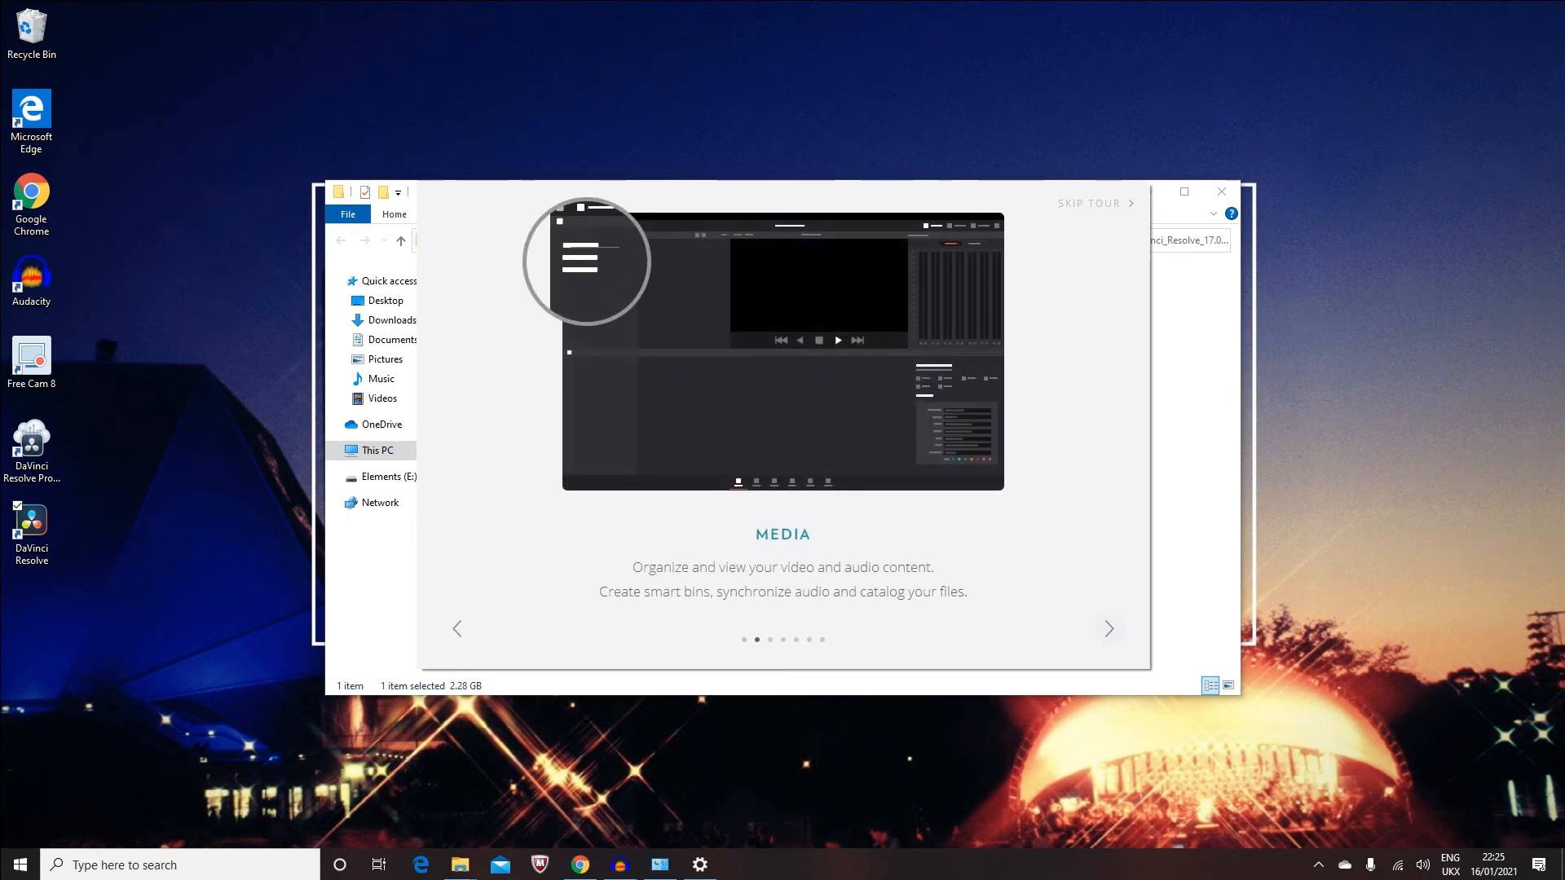
left_click(1107, 628)
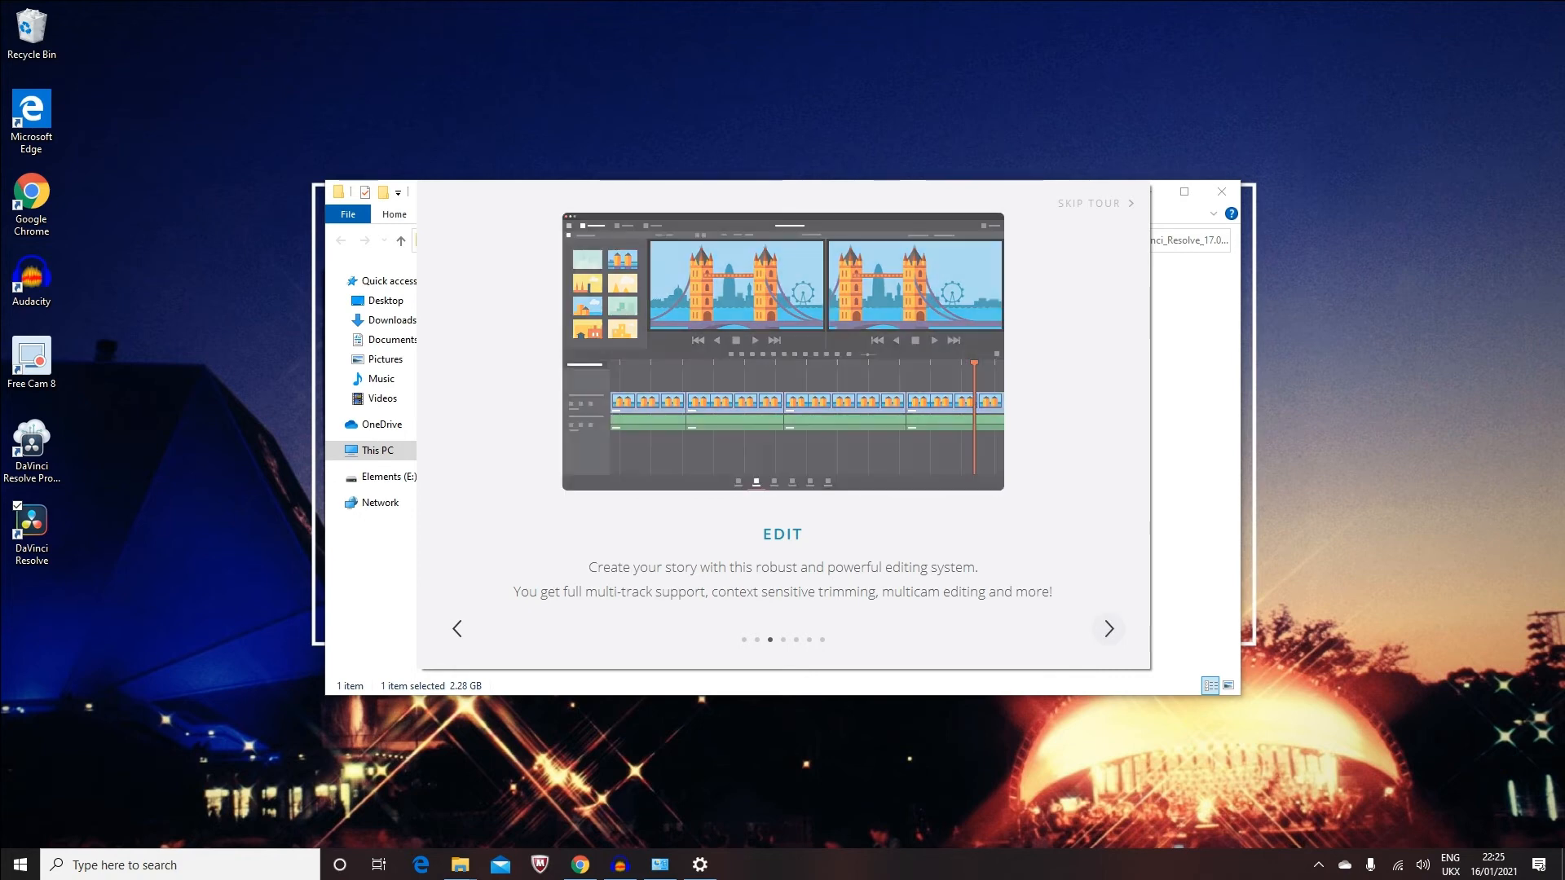
left_click(1107, 629)
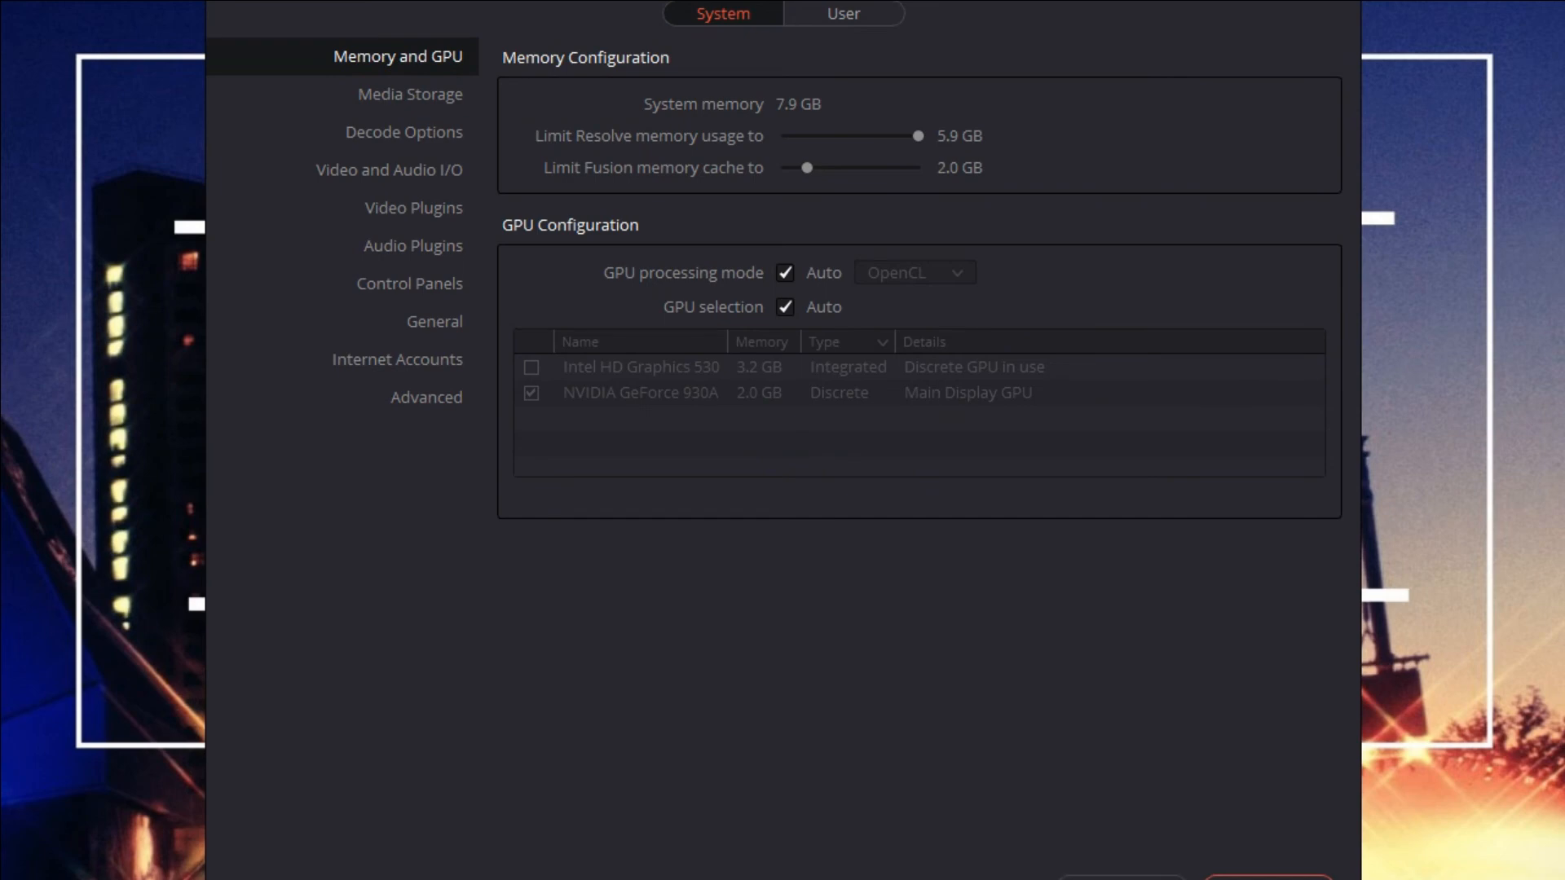
Step: Turn off automatic GPU processing mode and GPU selection, keep the NVIDIA GeForce 930A, and save
left_click(784, 272)
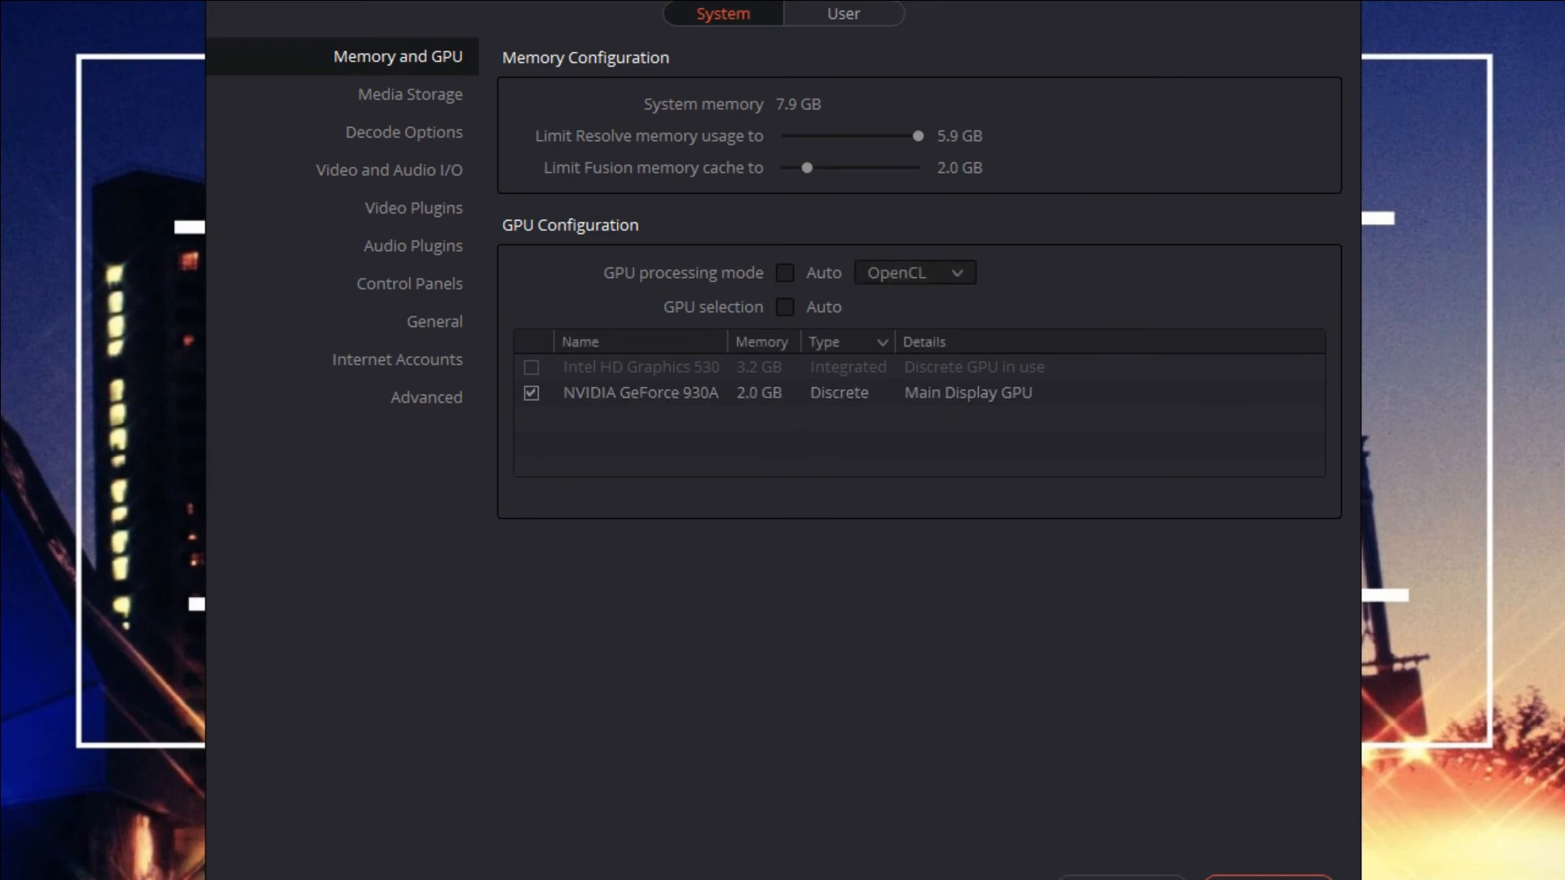
left_click(637, 392)
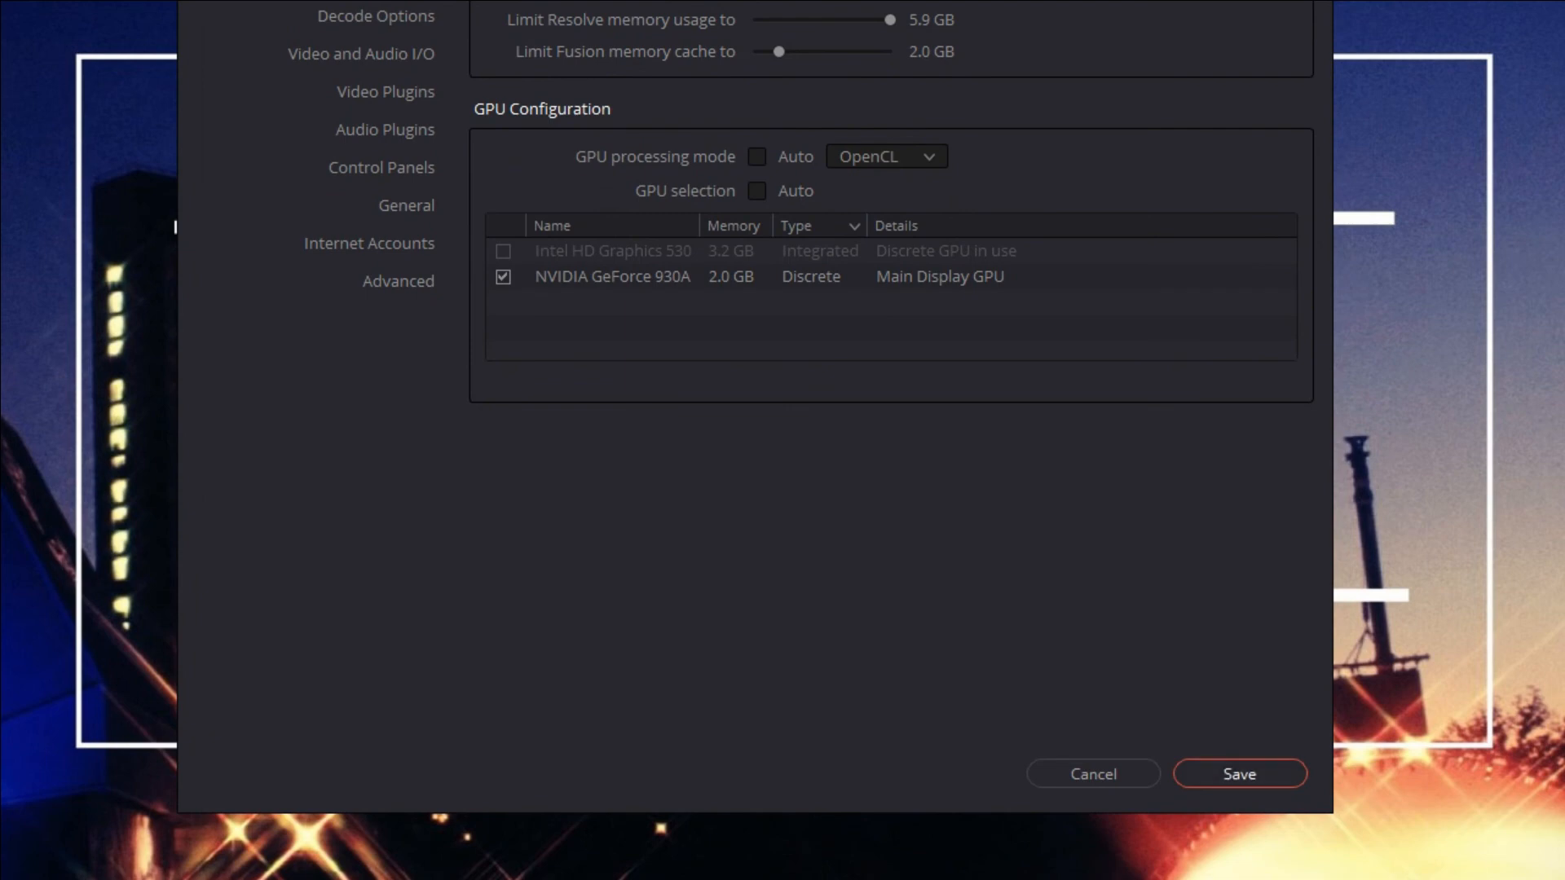
left_click(1239, 774)
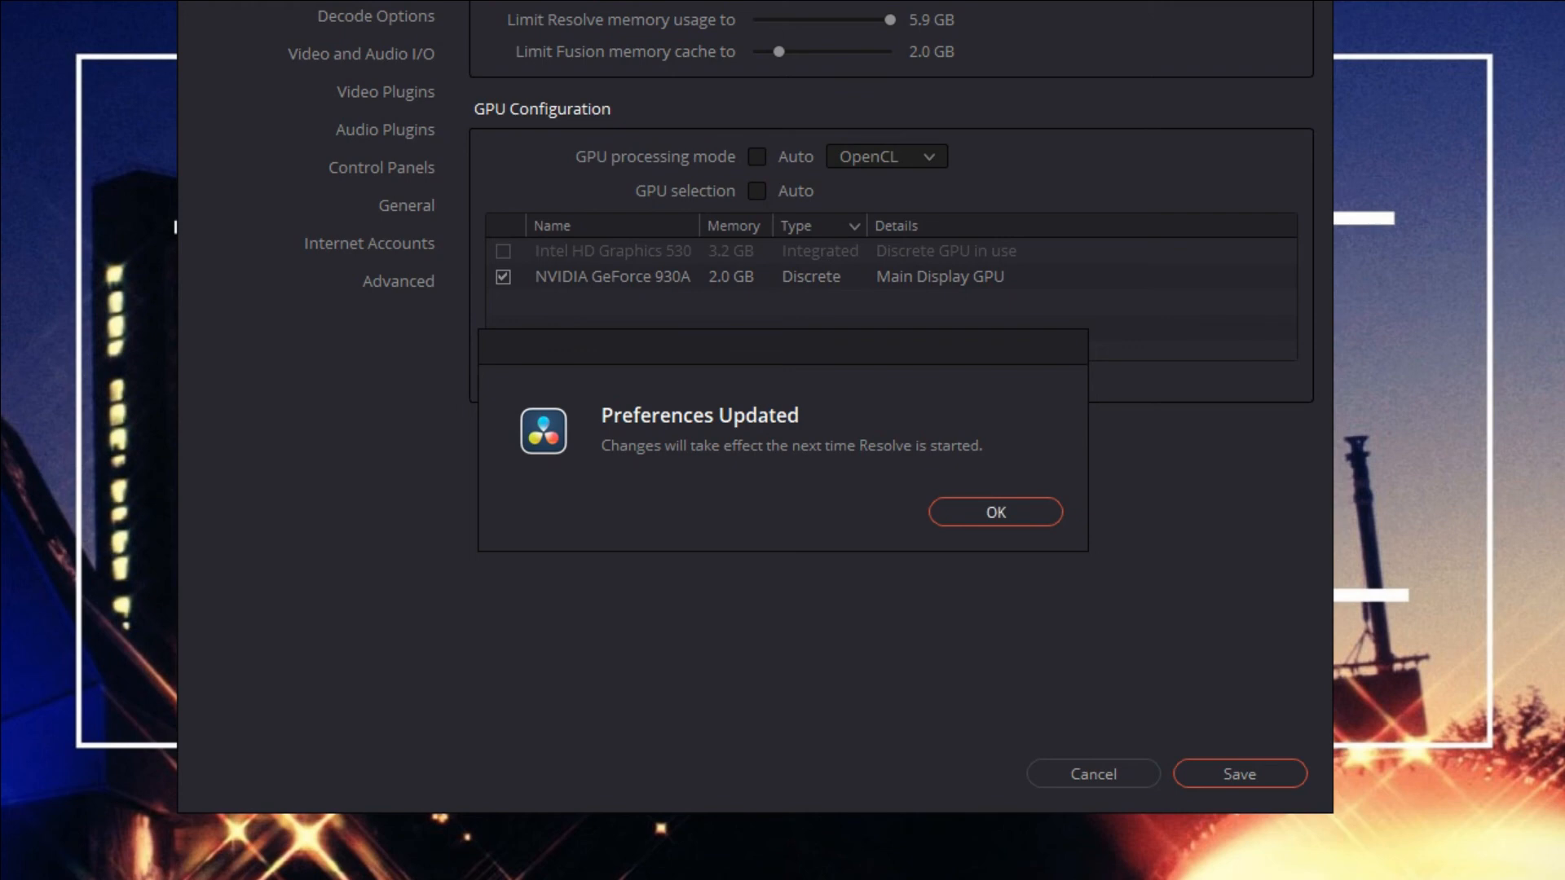
Step: Dismiss the Preferences Updated notice so DaVinci Resolve 17 relaunches
left_click(994, 511)
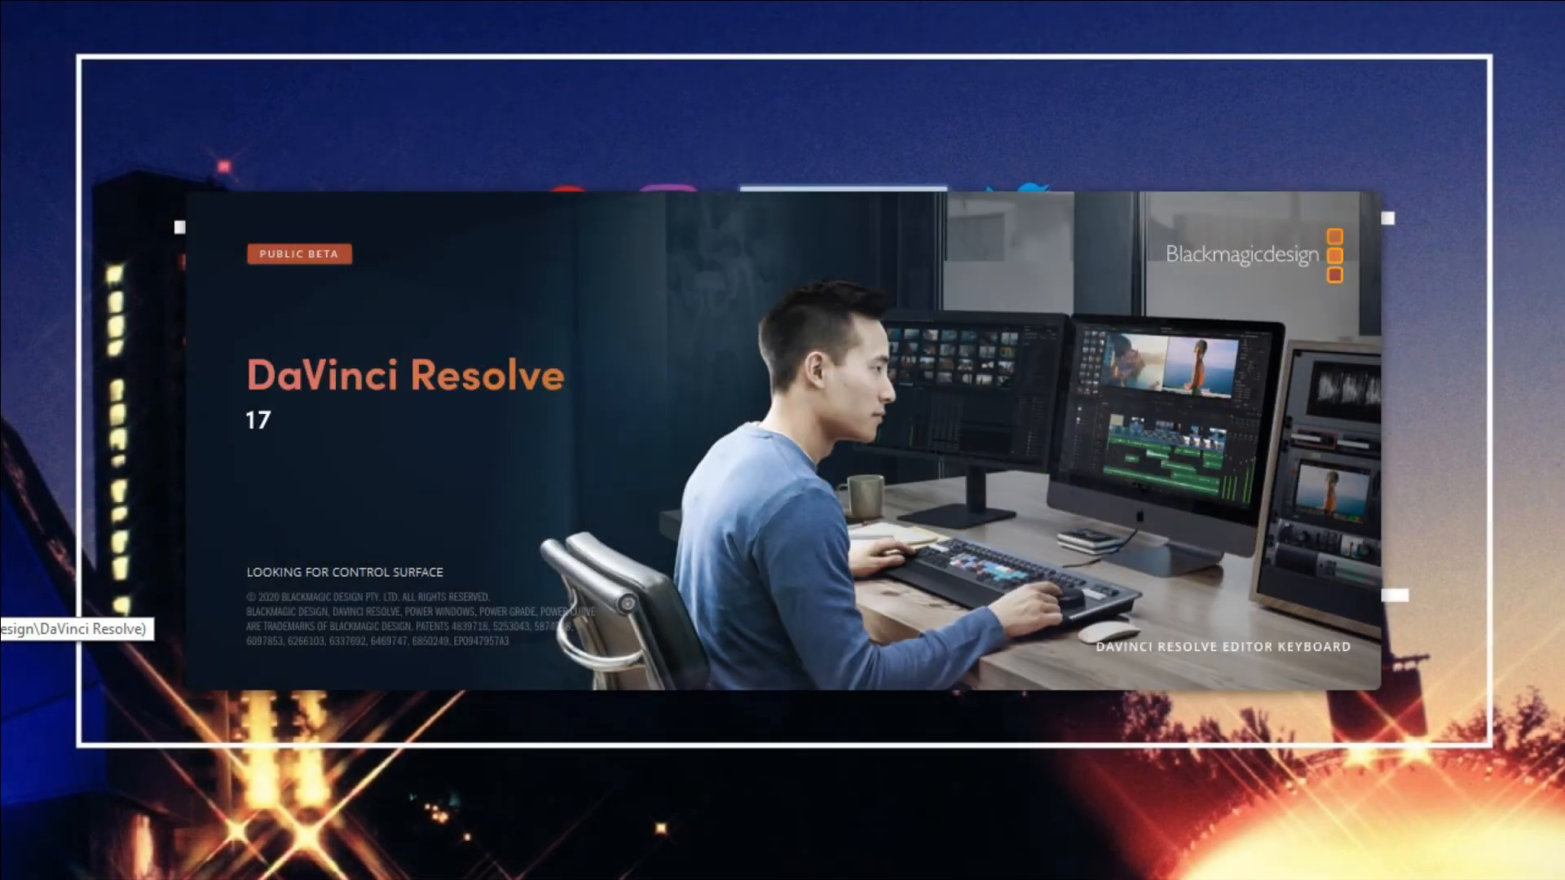